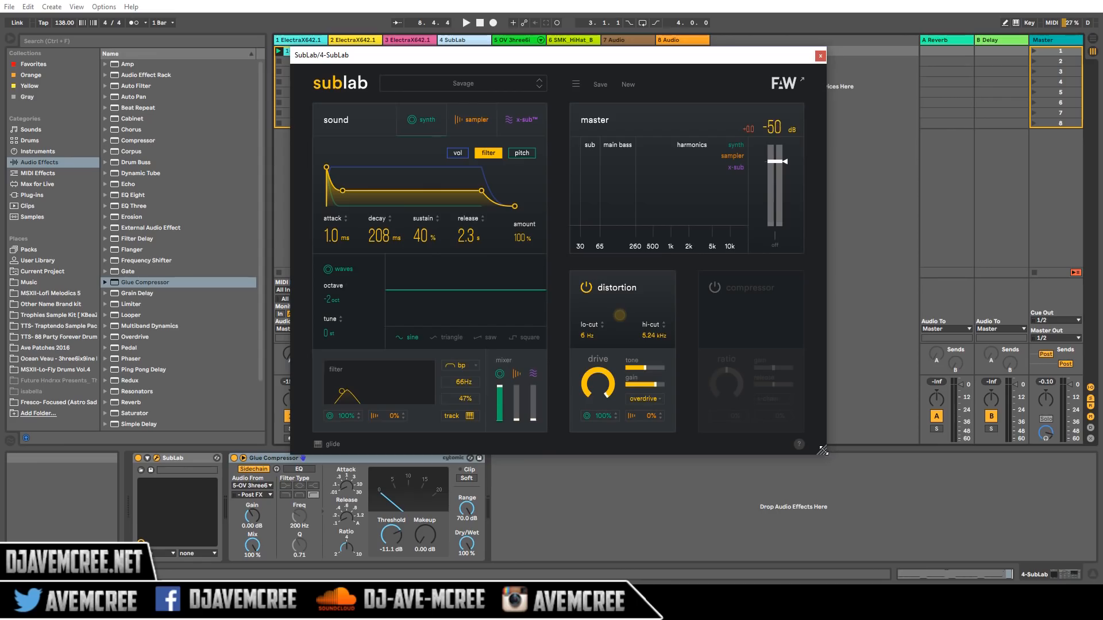
Resize the SubLab plugin window by dragging its bottom-right corner
left_click_drag(821, 450, 893, 510)
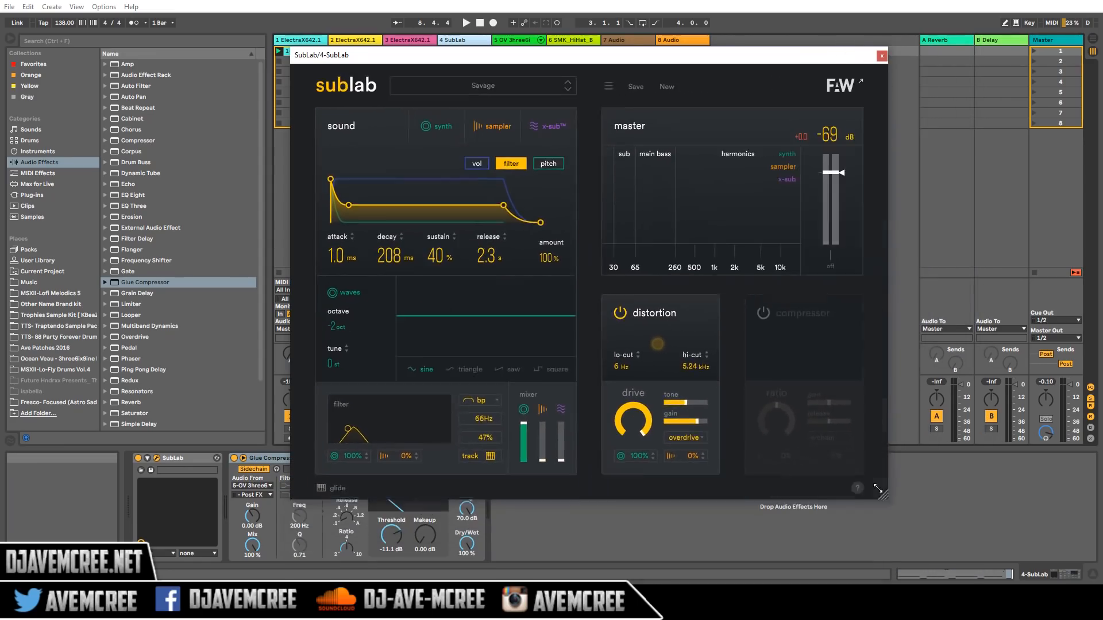
left_click_drag(879, 489, 668, 344)
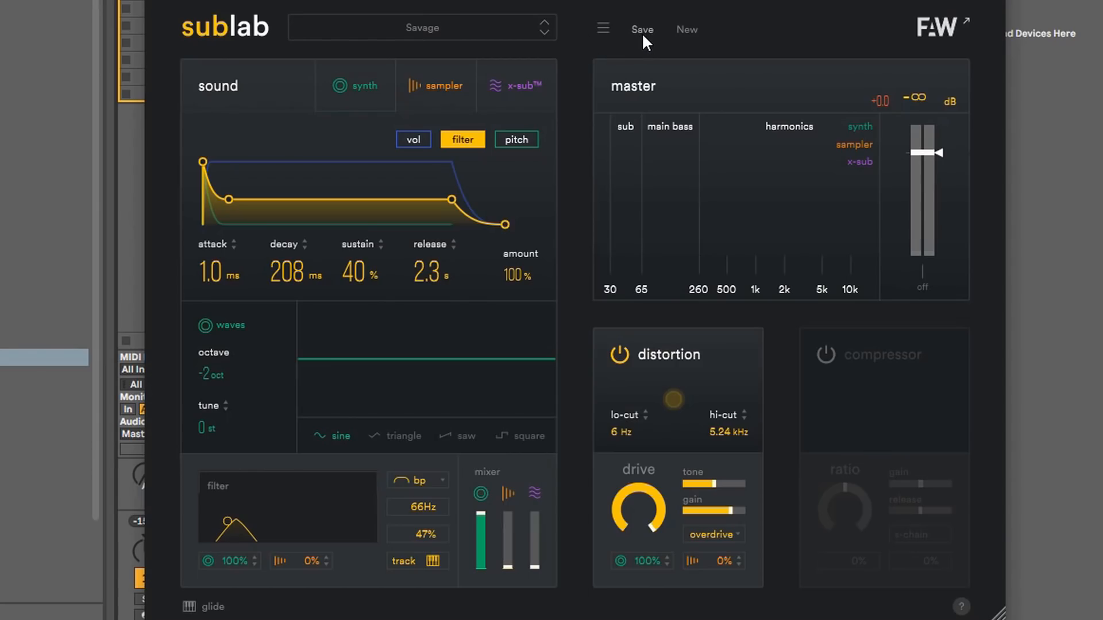
left_click(641, 29)
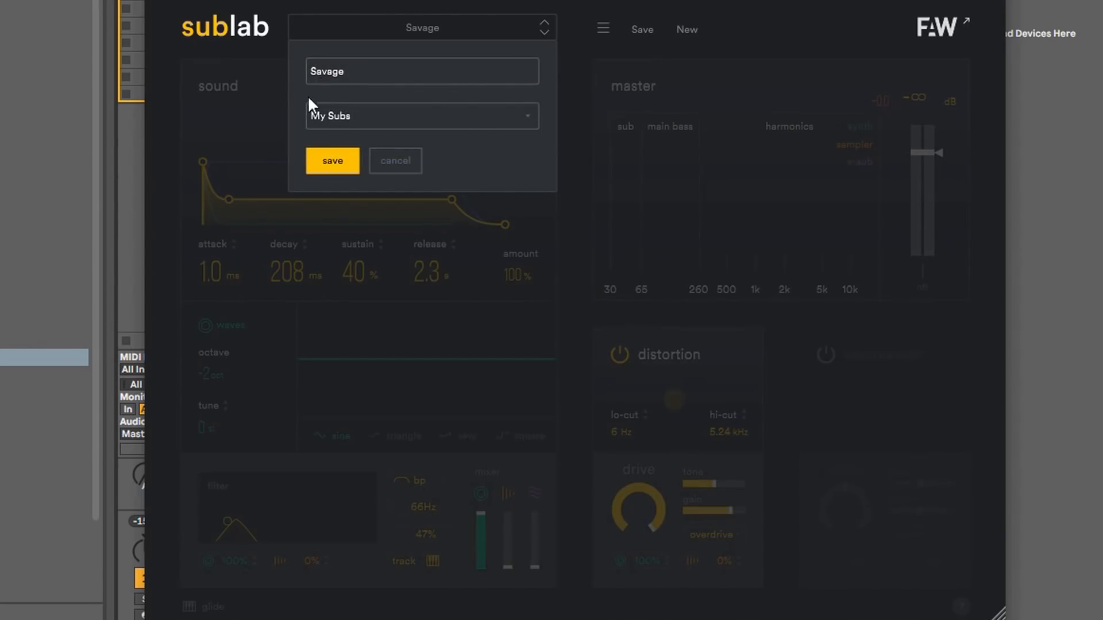
left_click(421, 70)
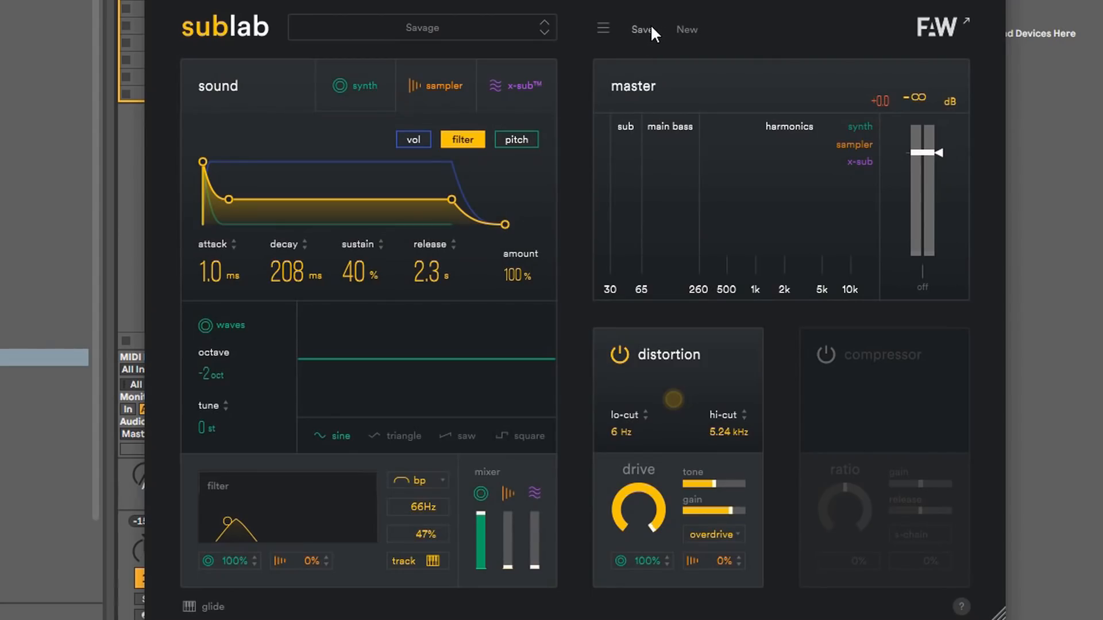
left_click(640, 29)
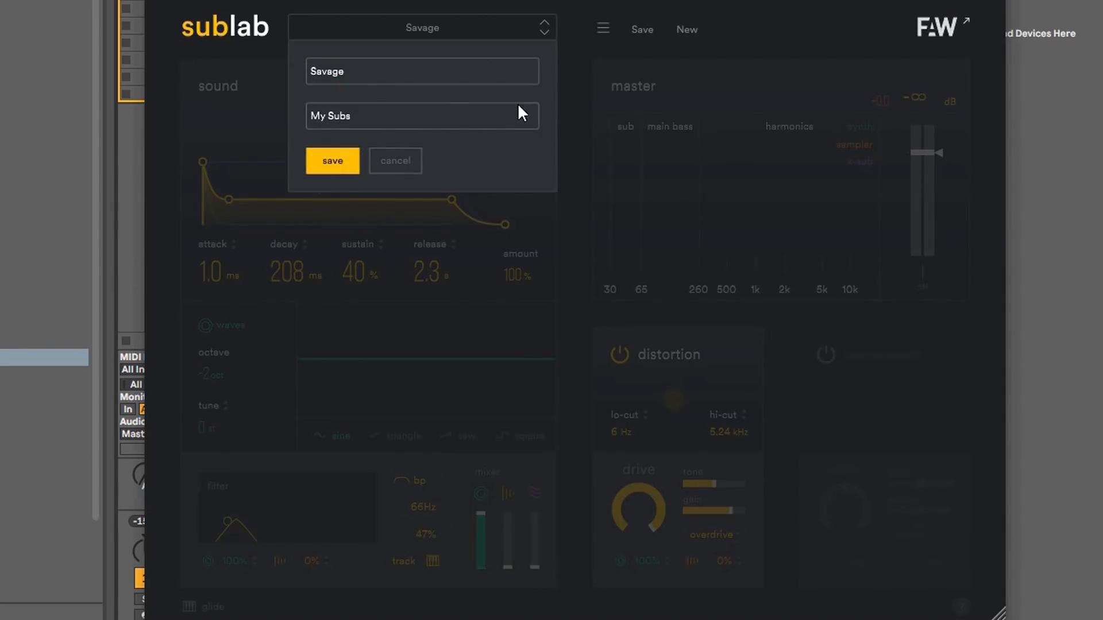
left_click(421, 116)
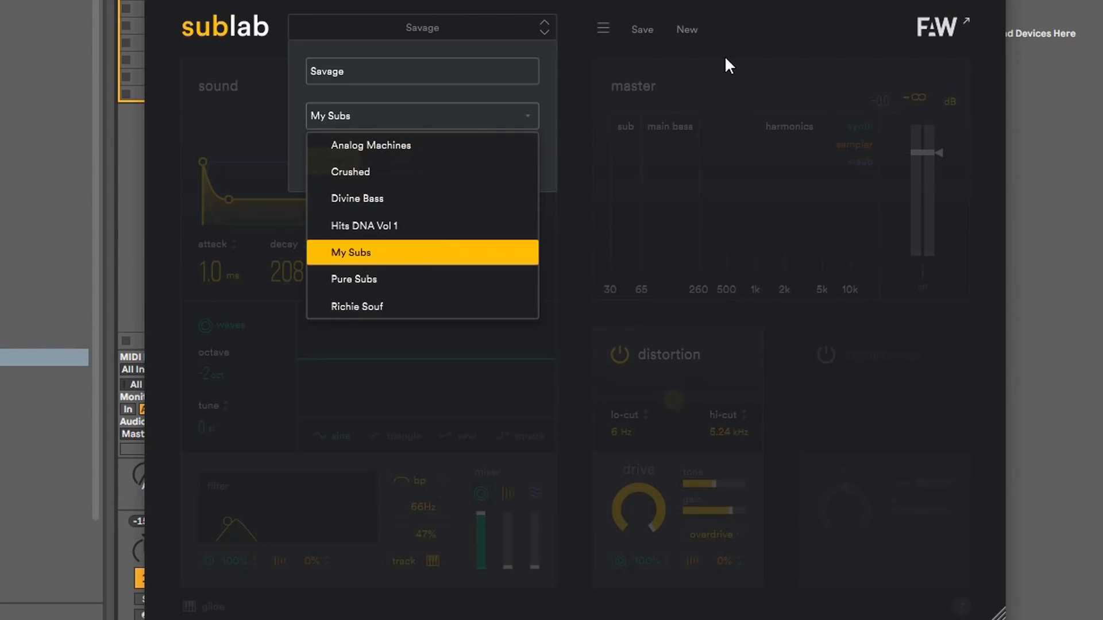
left_click(351, 253)
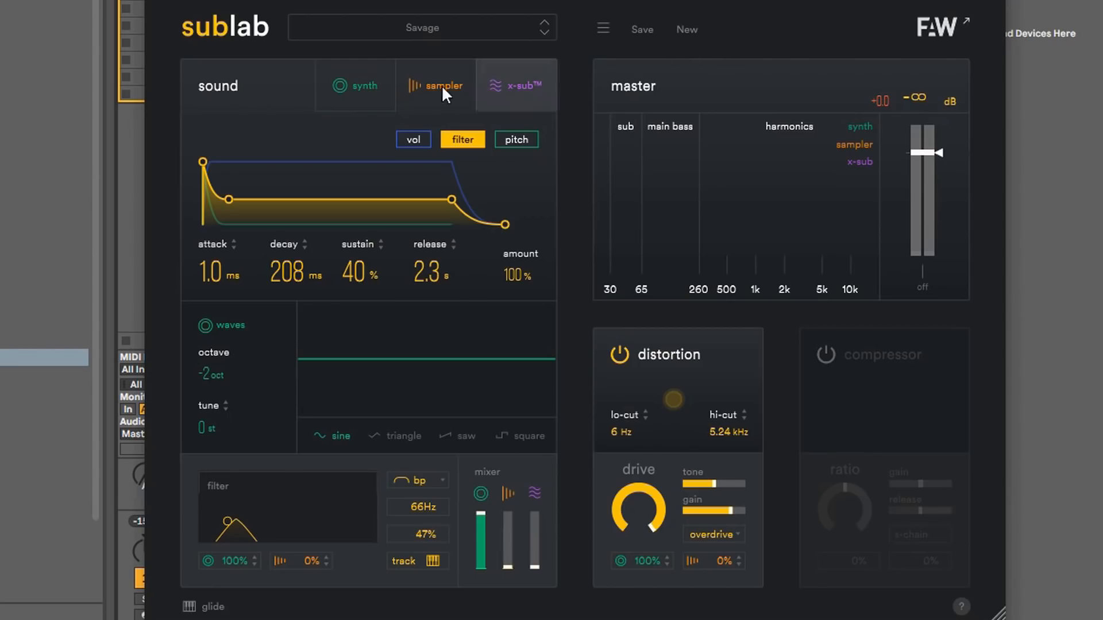
left_click(355, 85)
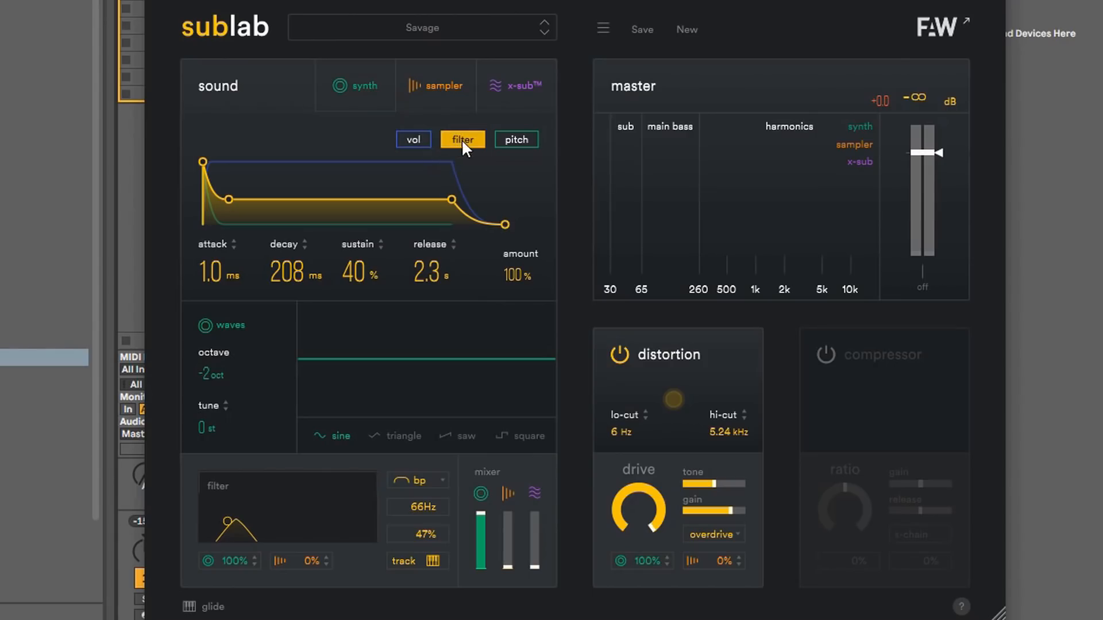
Switch the envelope display to the volume envelope (2 ms attack, 1 s decay, 100% sustain, 2 s release)
left_click(413, 139)
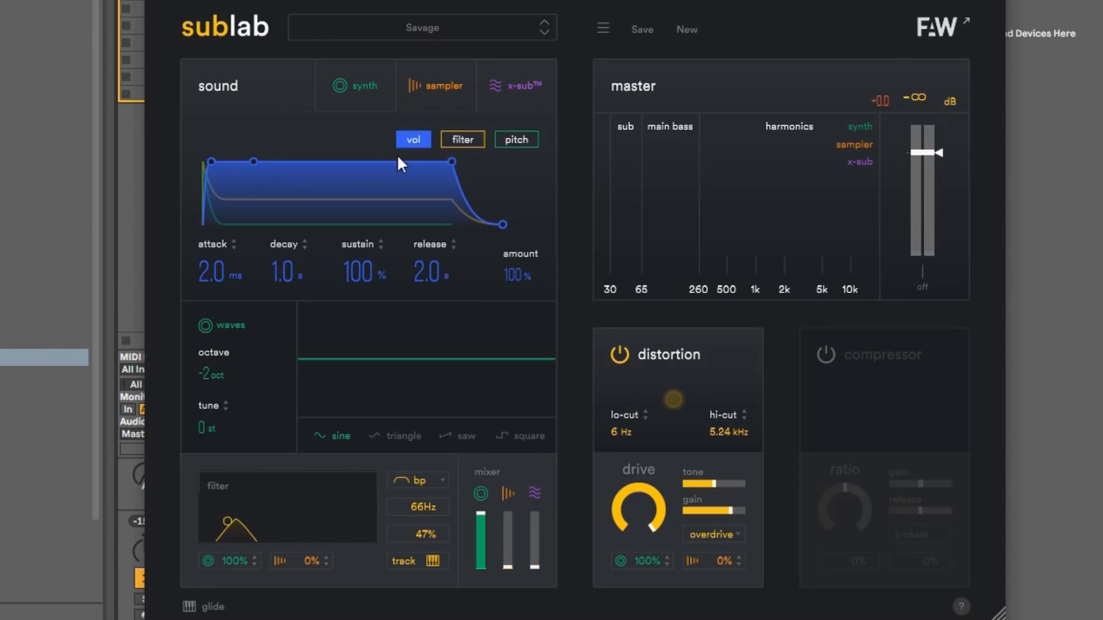
mouse_move(412, 145)
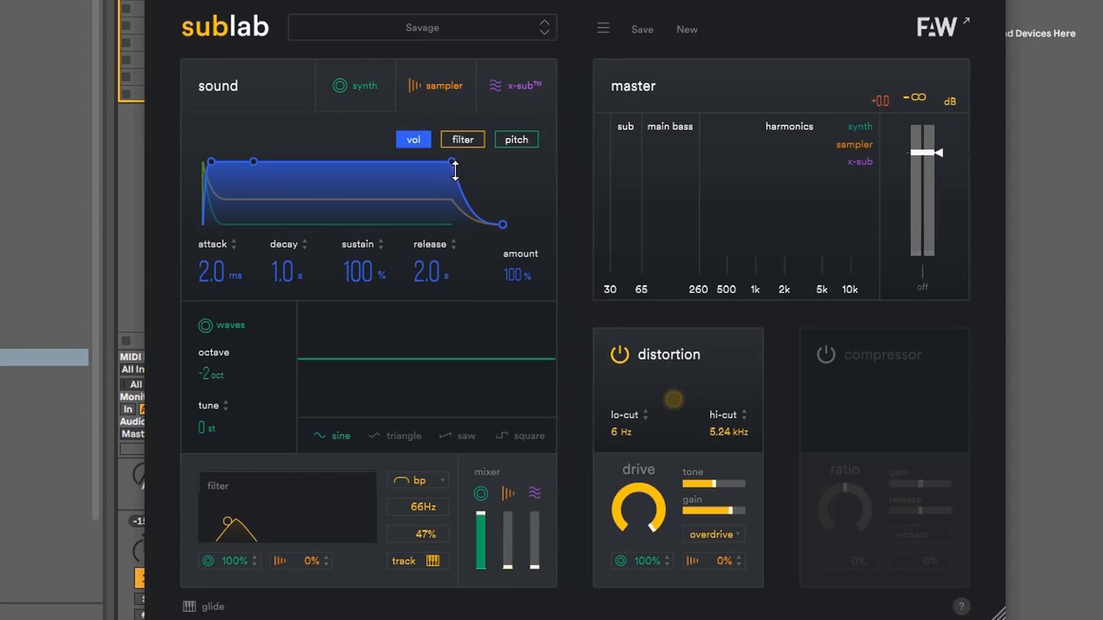
mouse_move(438, 185)
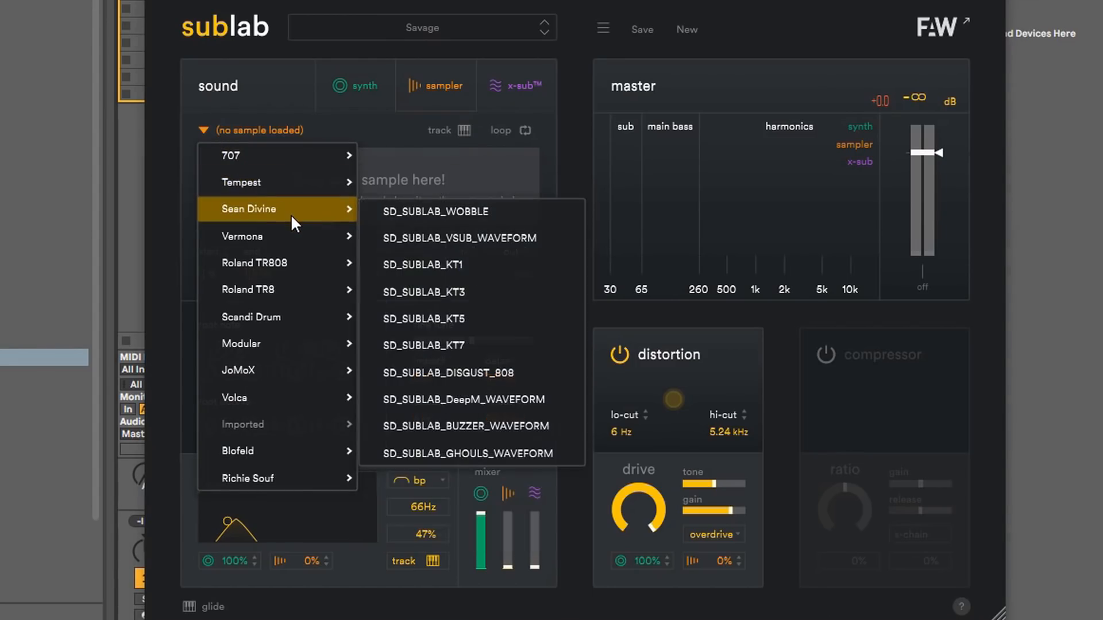
mouse_move(274, 262)
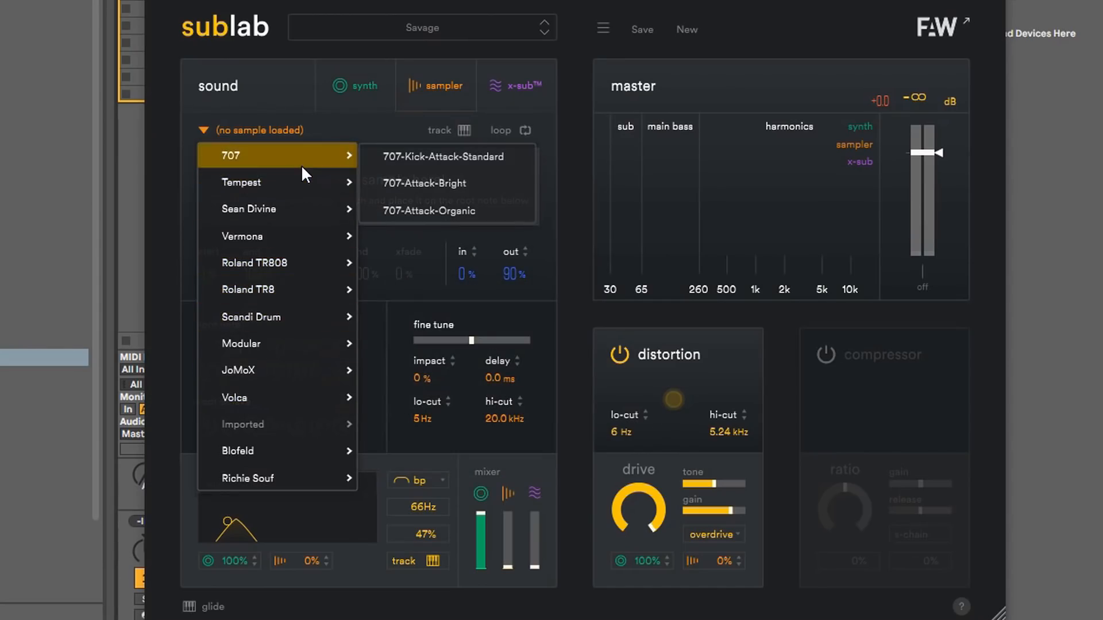
mouse_move(281, 430)
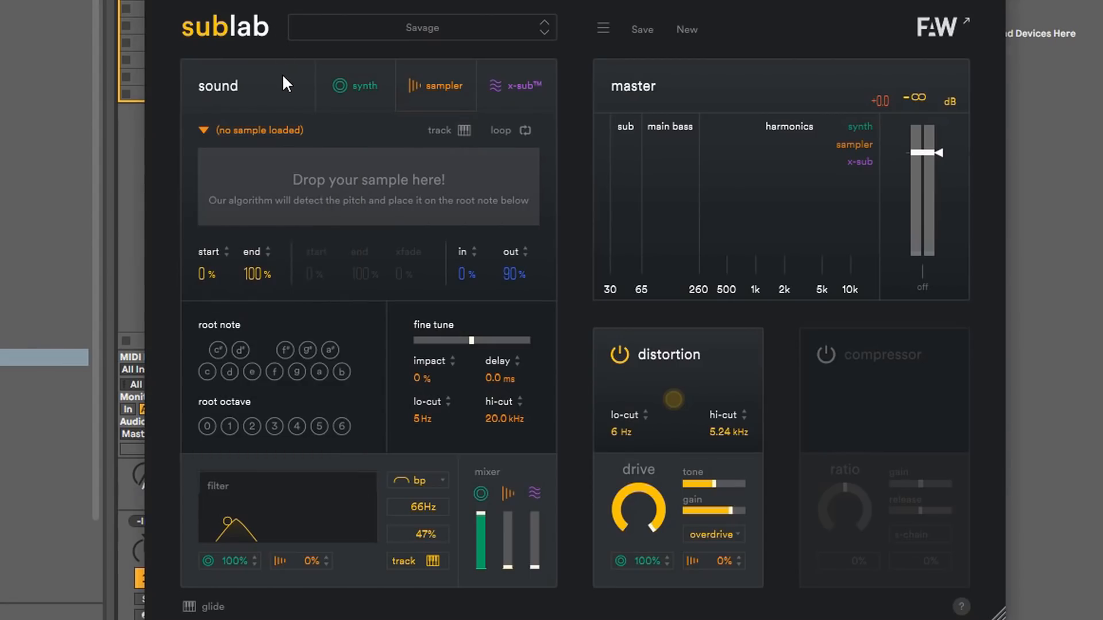
mouse_move(501, 90)
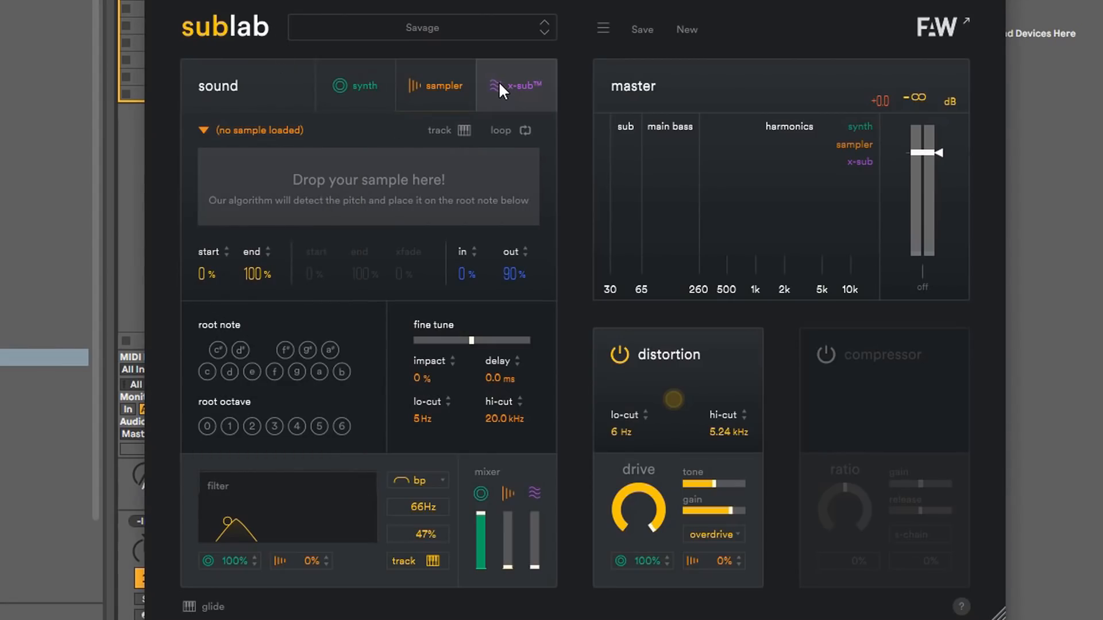
In the x-sub section, sweep harmonics level and overtone weighting, ending at 0.0 dB
left_click(516, 85)
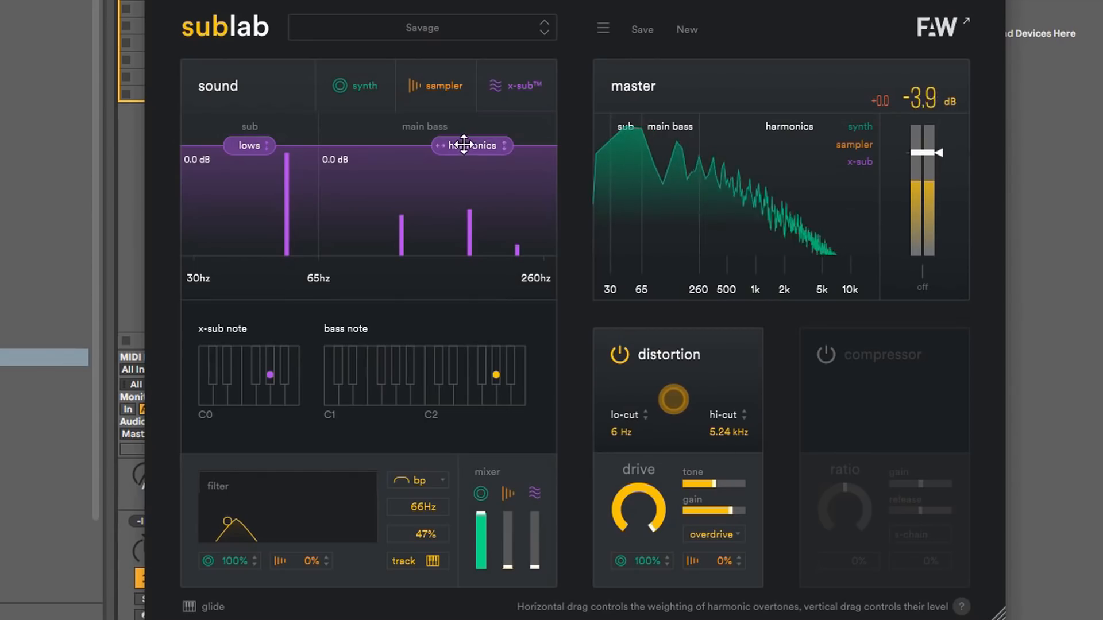
left_click_drag(471, 144, 452, 228)
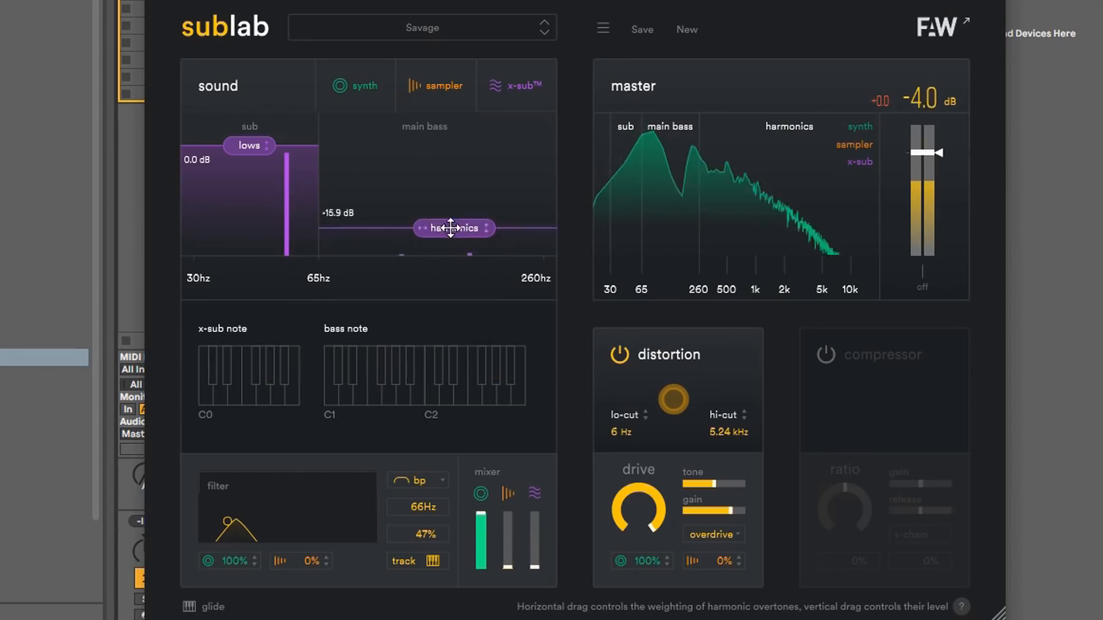
left_click_drag(454, 228, 373, 153)
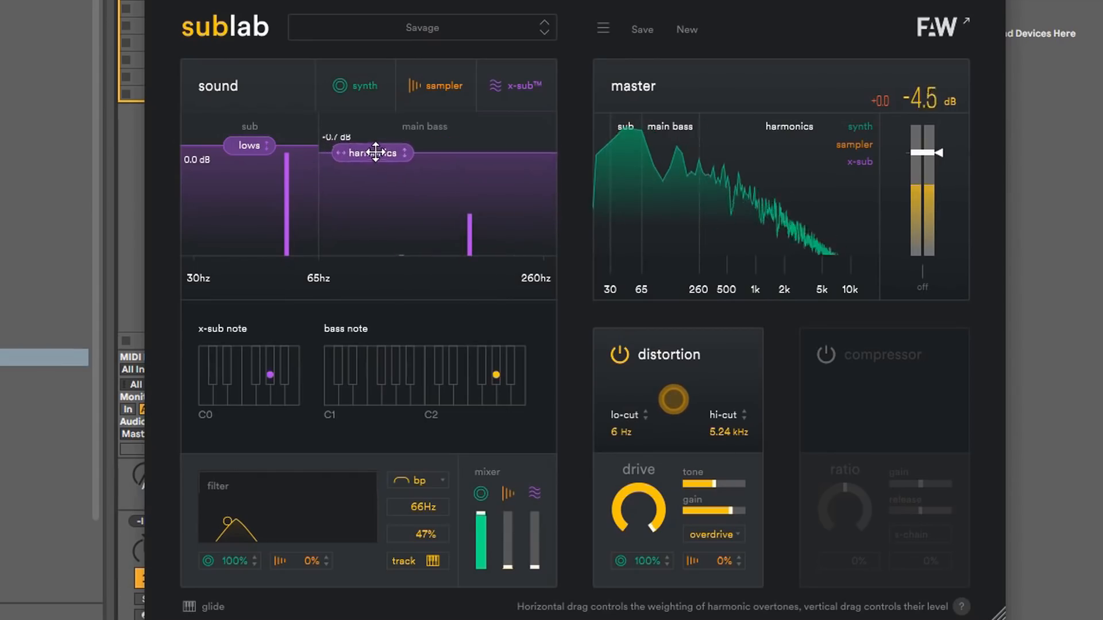
left_click_drag(373, 153, 516, 146)
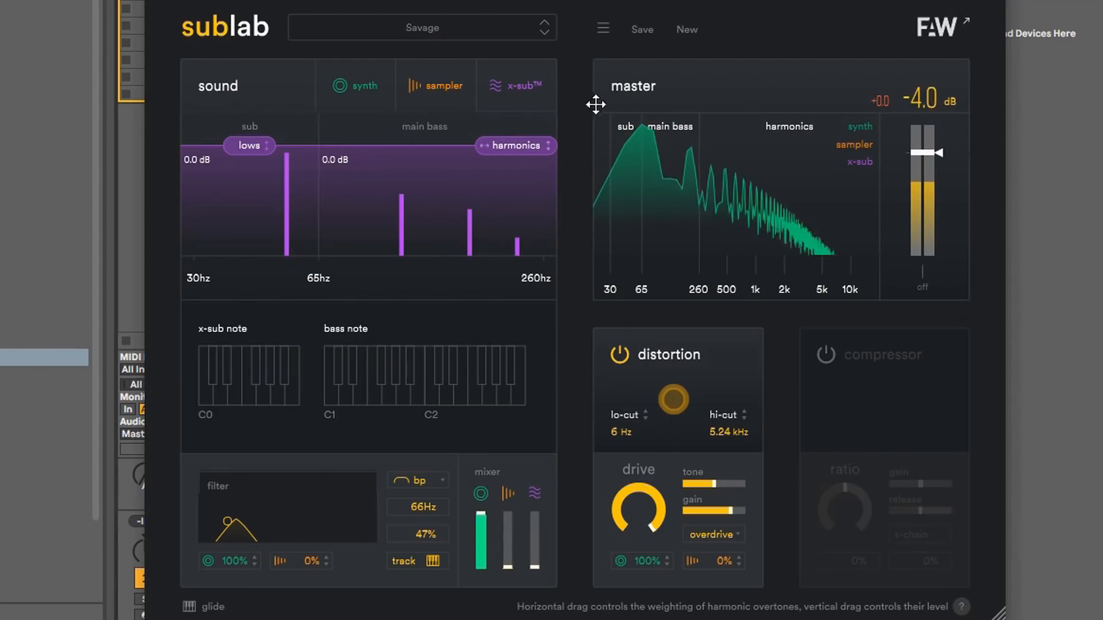
left_click_drag(516, 146, 480, 150)
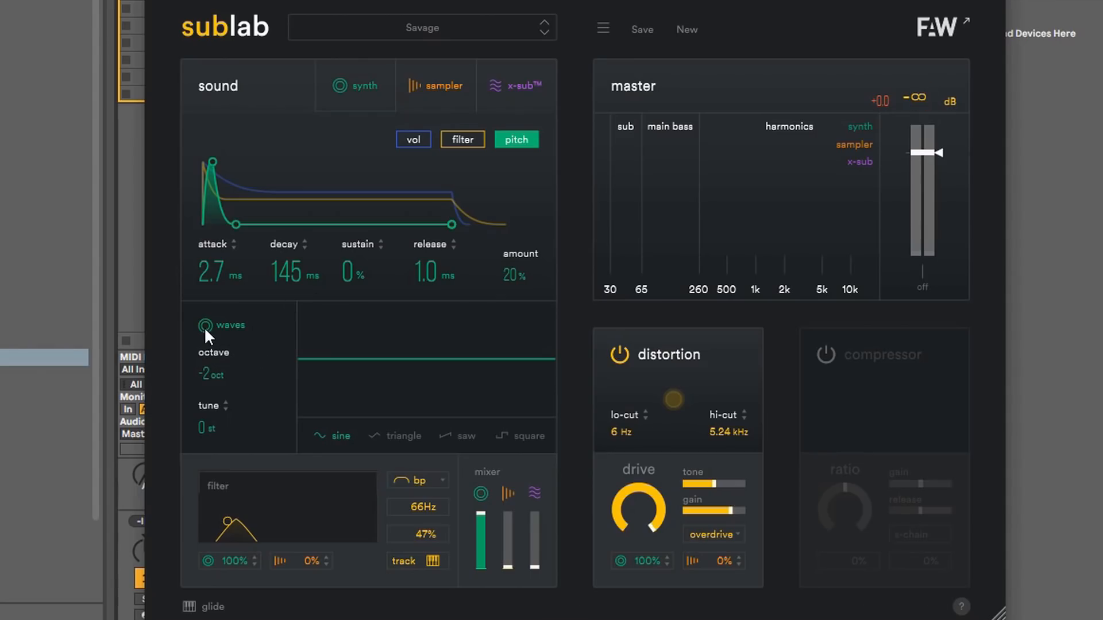
mouse_move(341, 433)
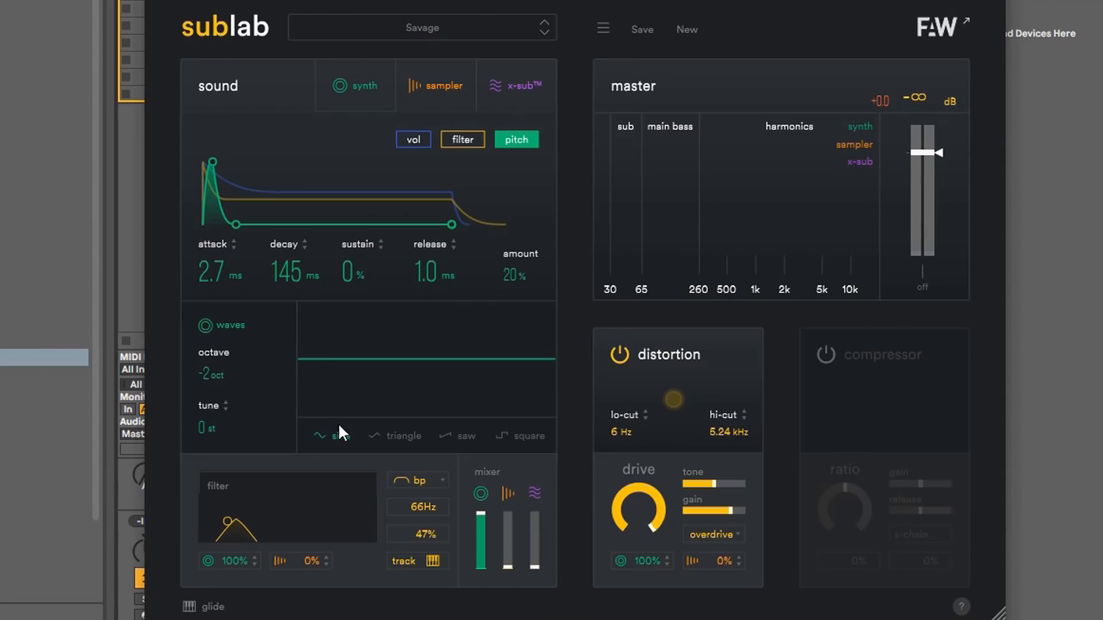
mouse_move(342, 436)
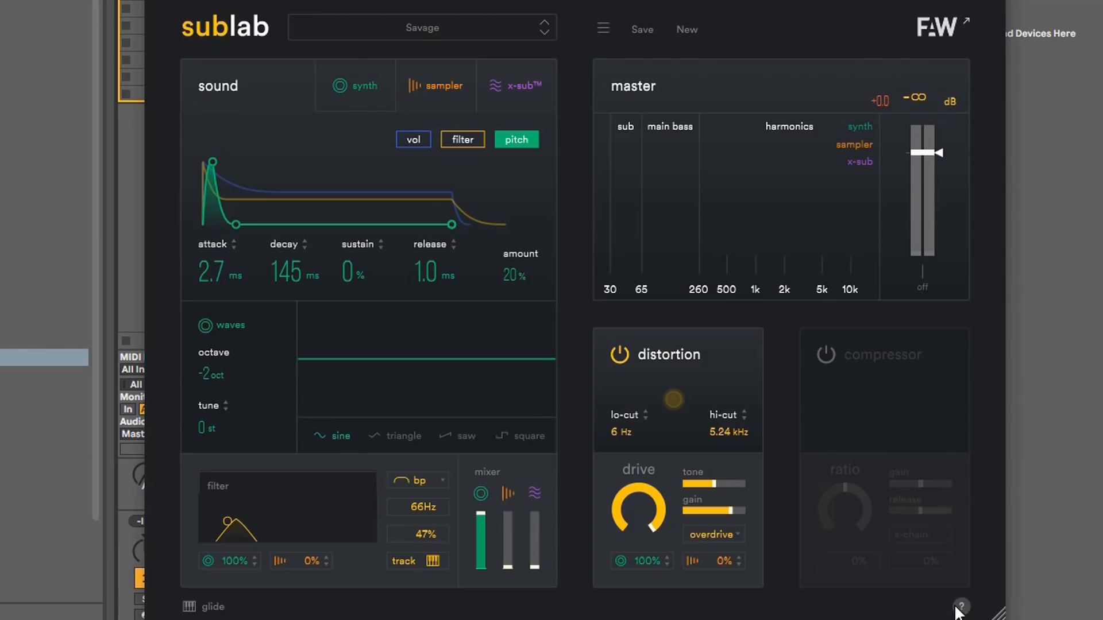
mouse_move(311, 363)
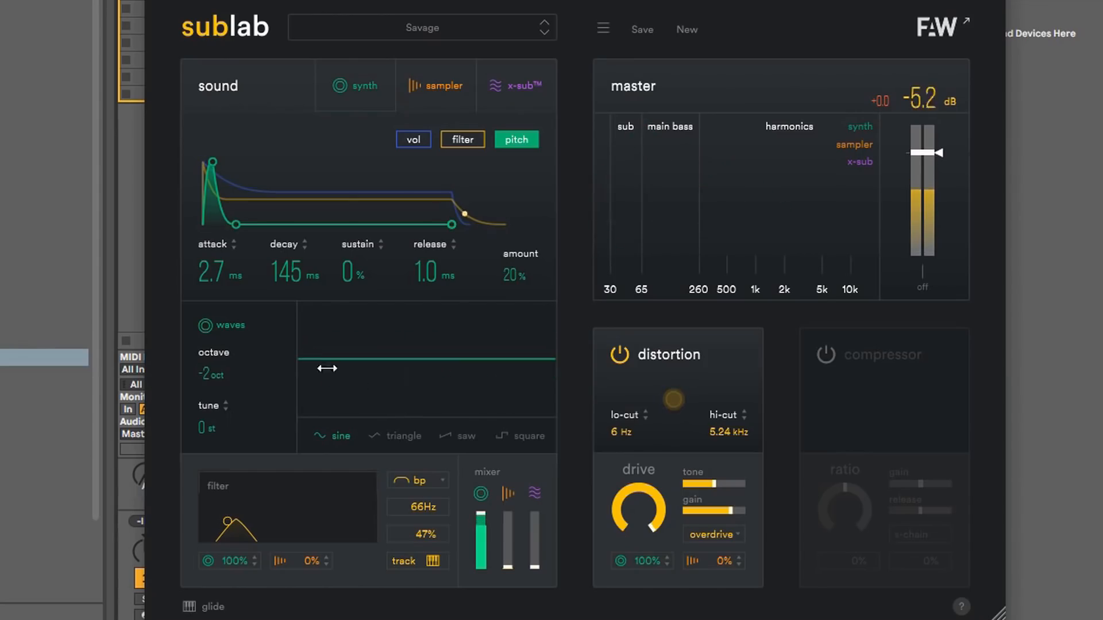
Audition square and triangle oscillator waves, then adjust the semitone tuning up and down
left_click(403, 435)
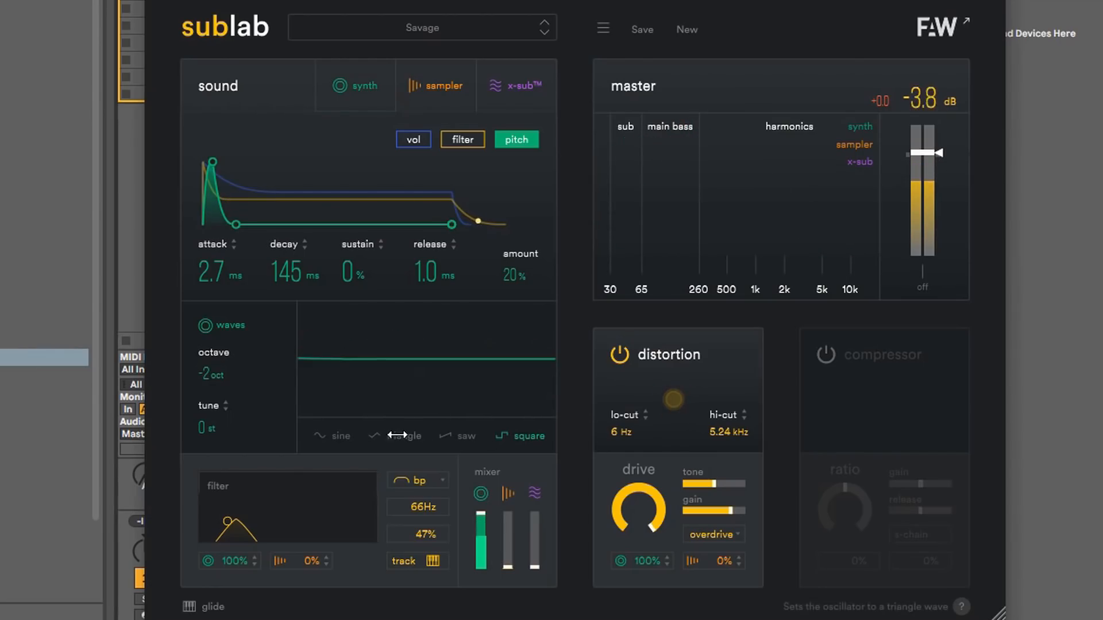
left_click(338, 435)
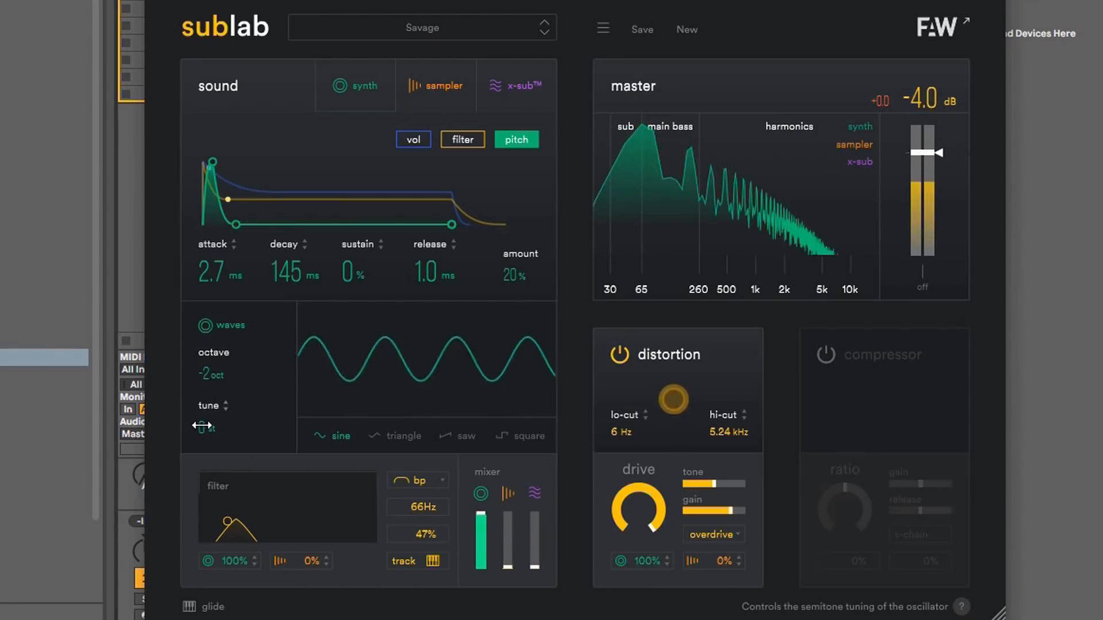
left_click_drag(203, 427, 211, 422)
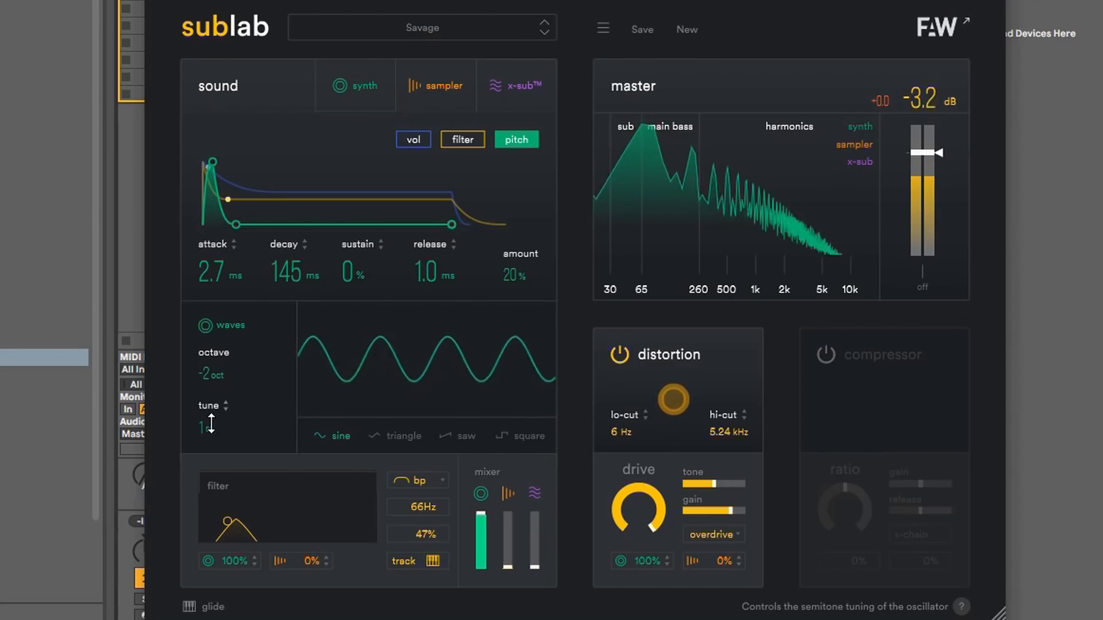
left_click_drag(206, 419, 206, 429)
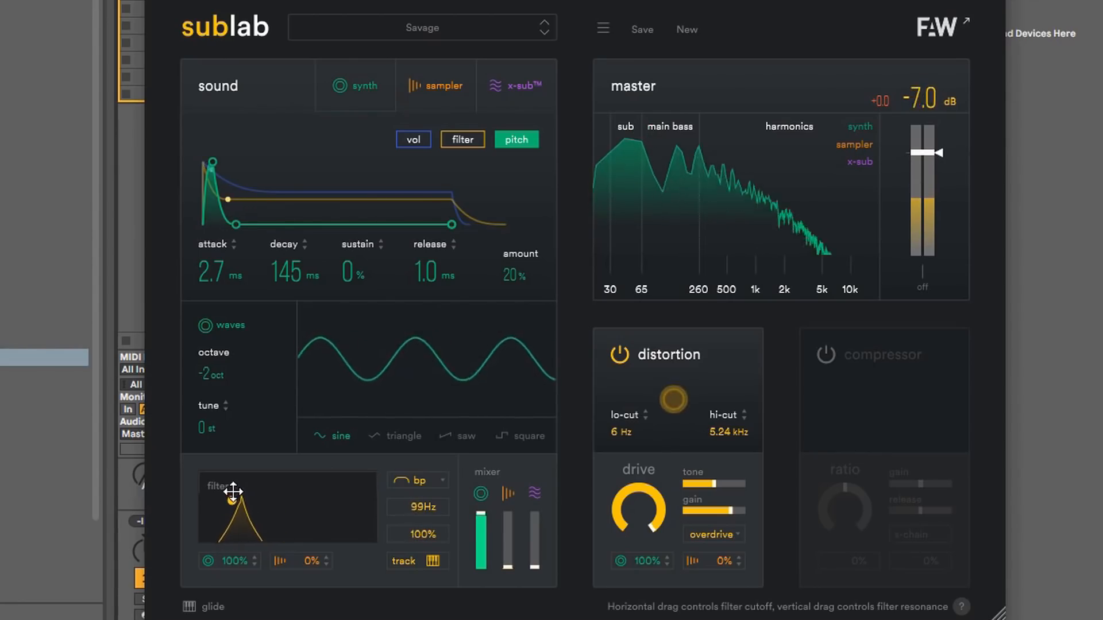
Set the band-pass filter to 99 Hz cutoff, 100% resonance, and 62% synth filtered
left_click_drag(232, 492, 243, 494)
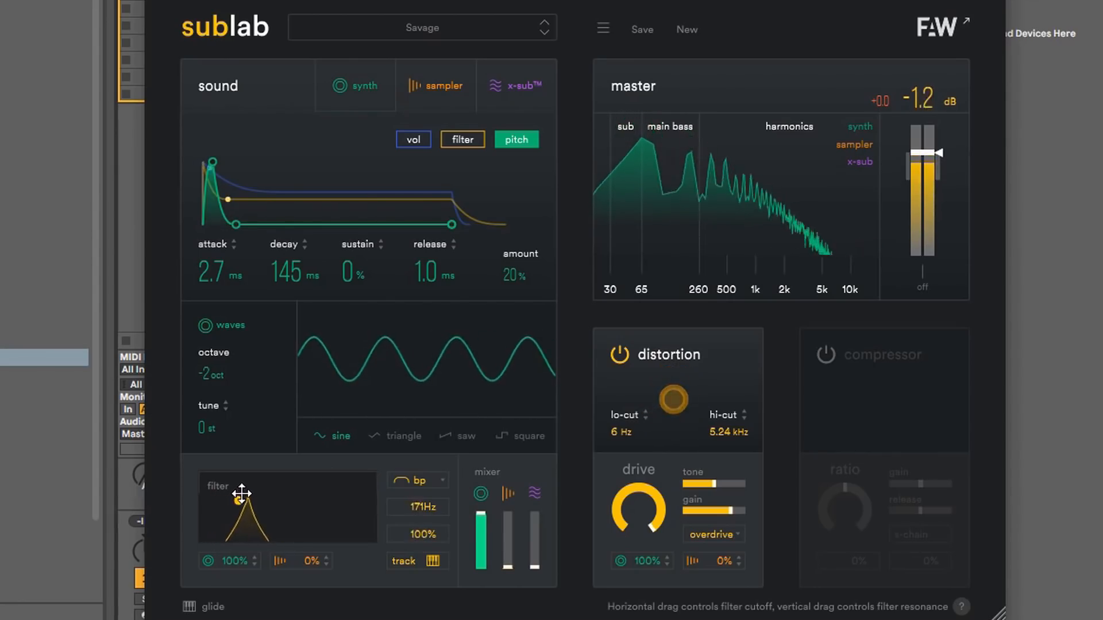
left_click_drag(242, 494, 231, 511)
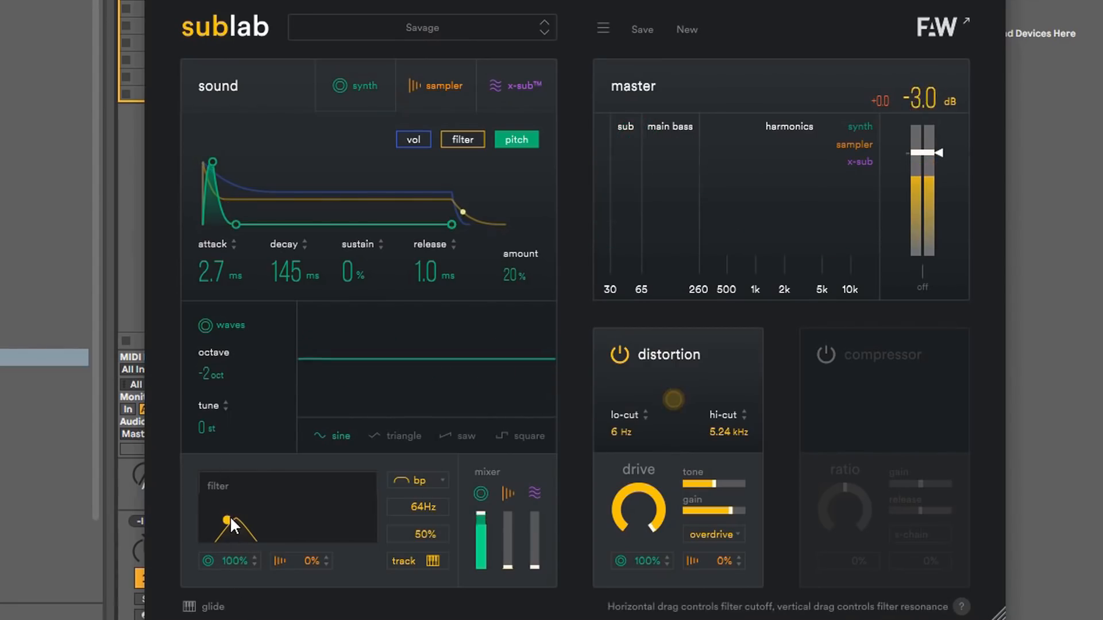
left_click_drag(232, 526, 232, 499)
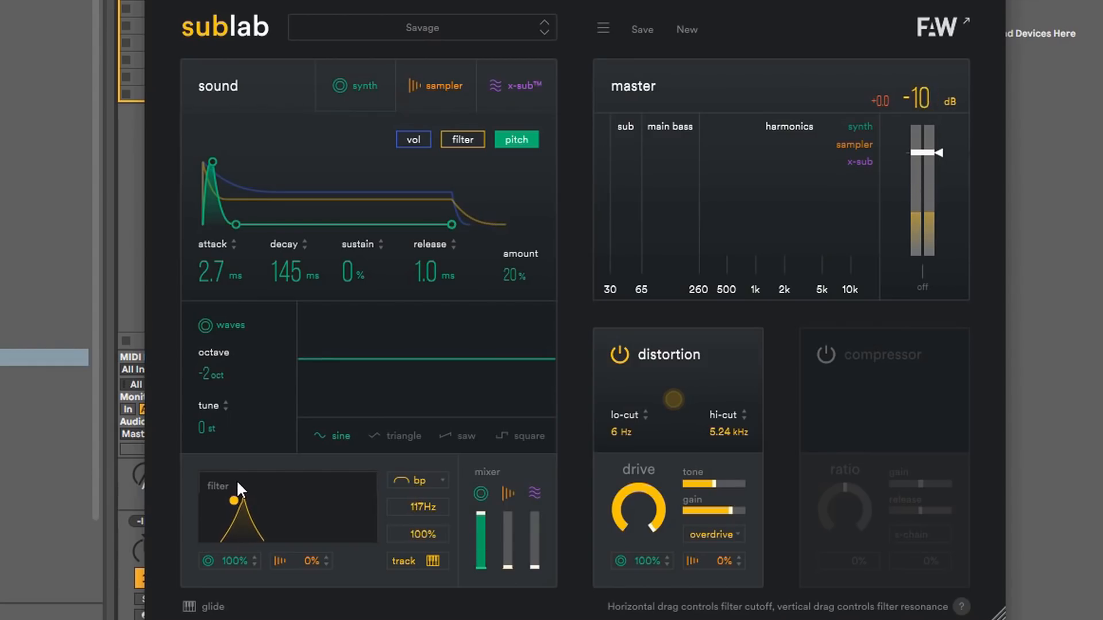
left_click_drag(239, 499, 229, 514)
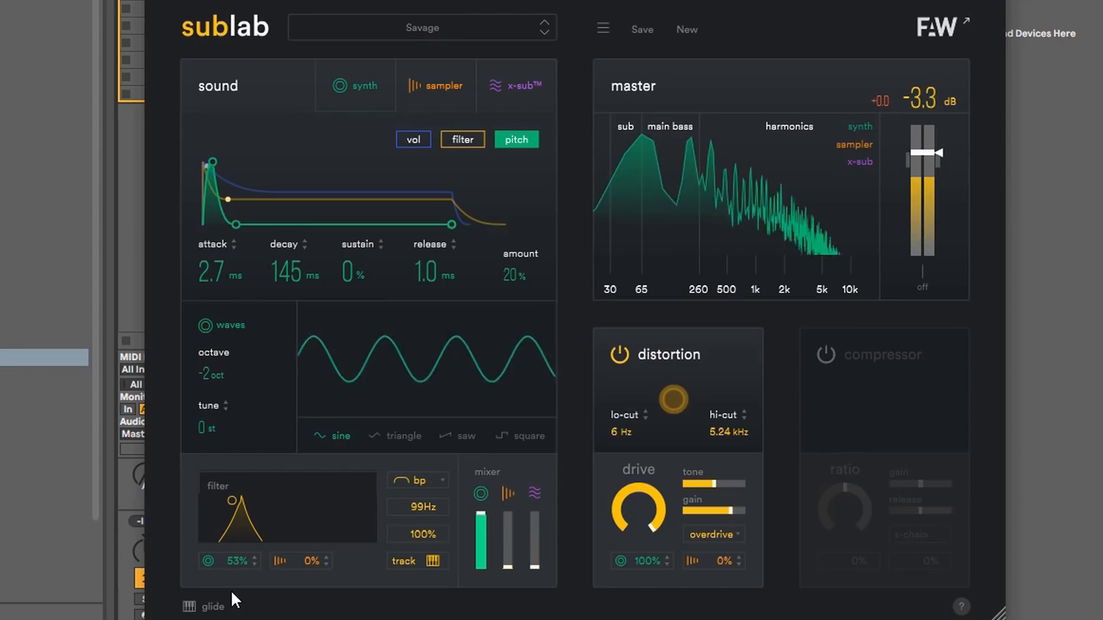
left_click_drag(232, 561, 232, 583)
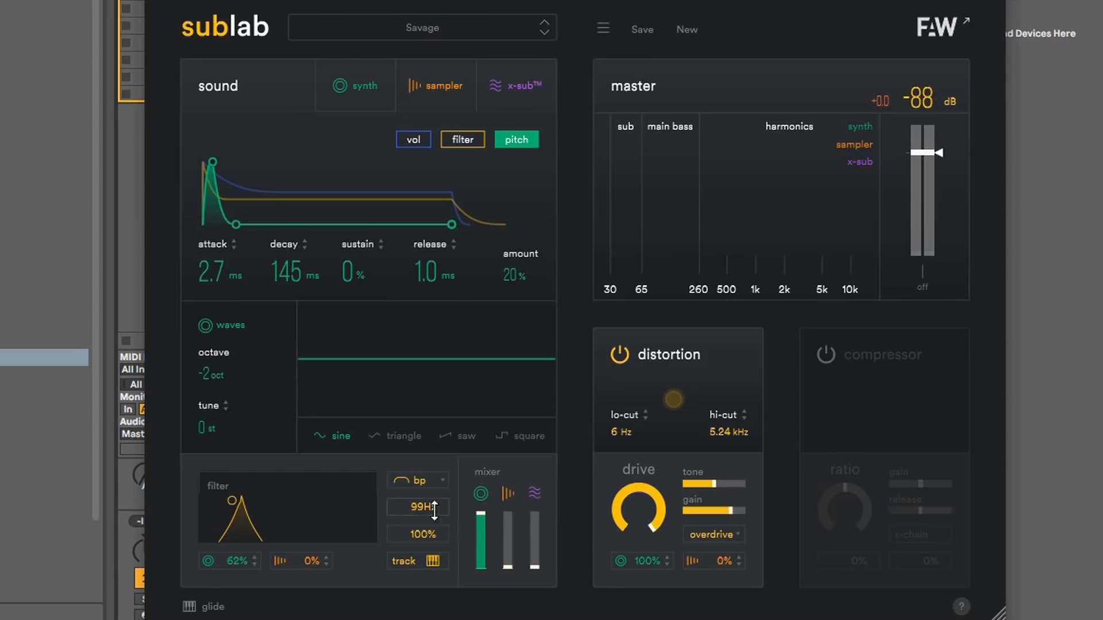
Change the filter type through low-pass to high-pass
left_click(418, 481)
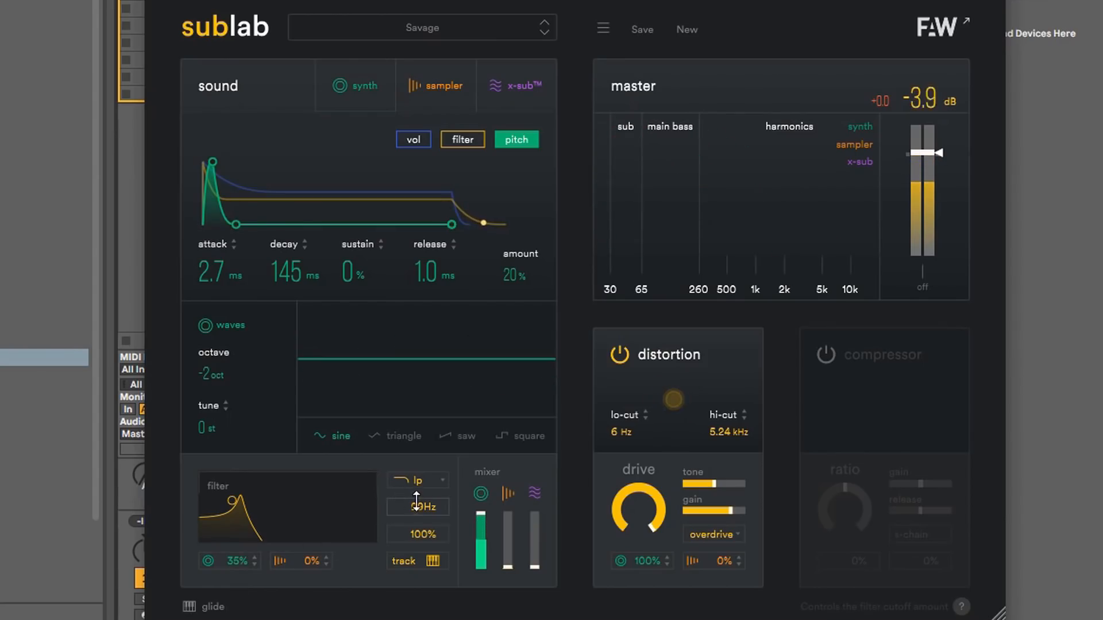
left_click(417, 479)
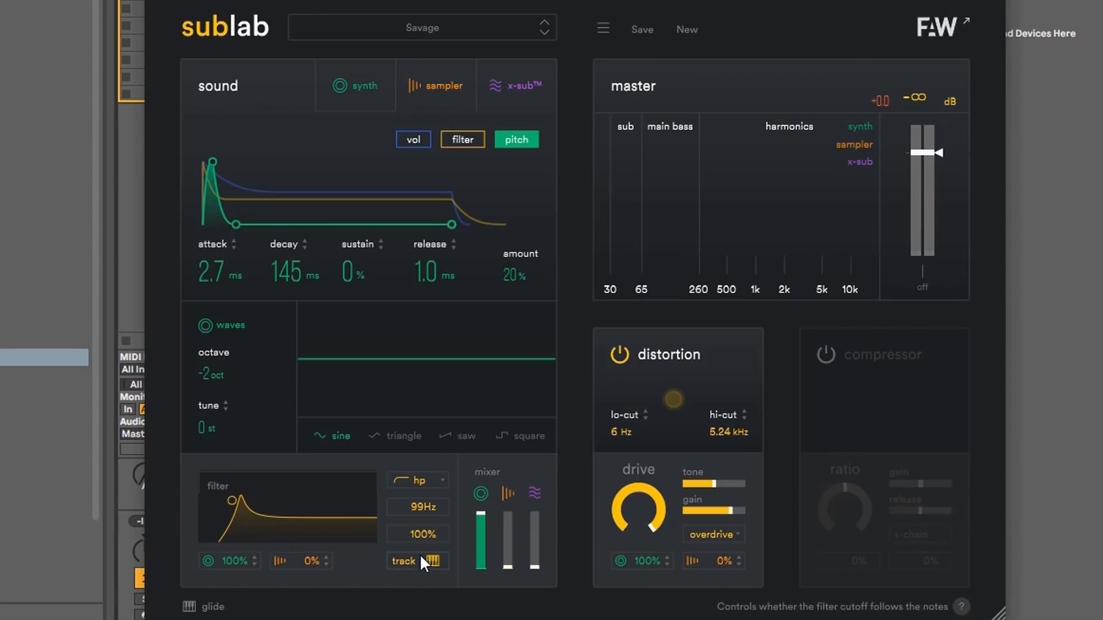
mouse_move(628, 391)
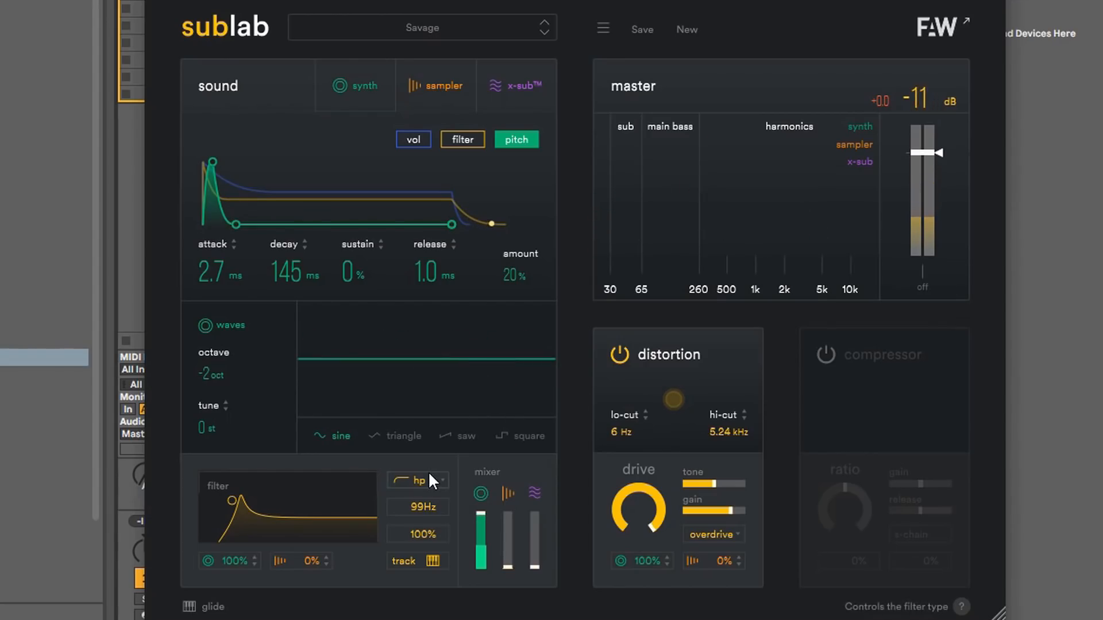
Set the filter back to low-pass, then bypass and re-enable the distortion
left_click(417, 481)
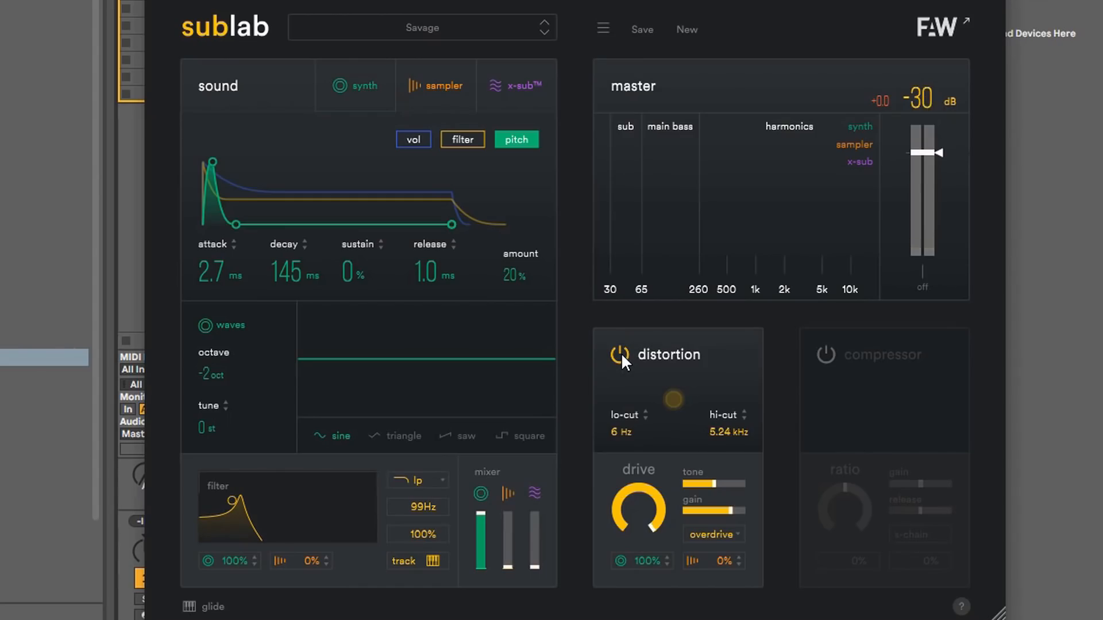
left_click(620, 355)
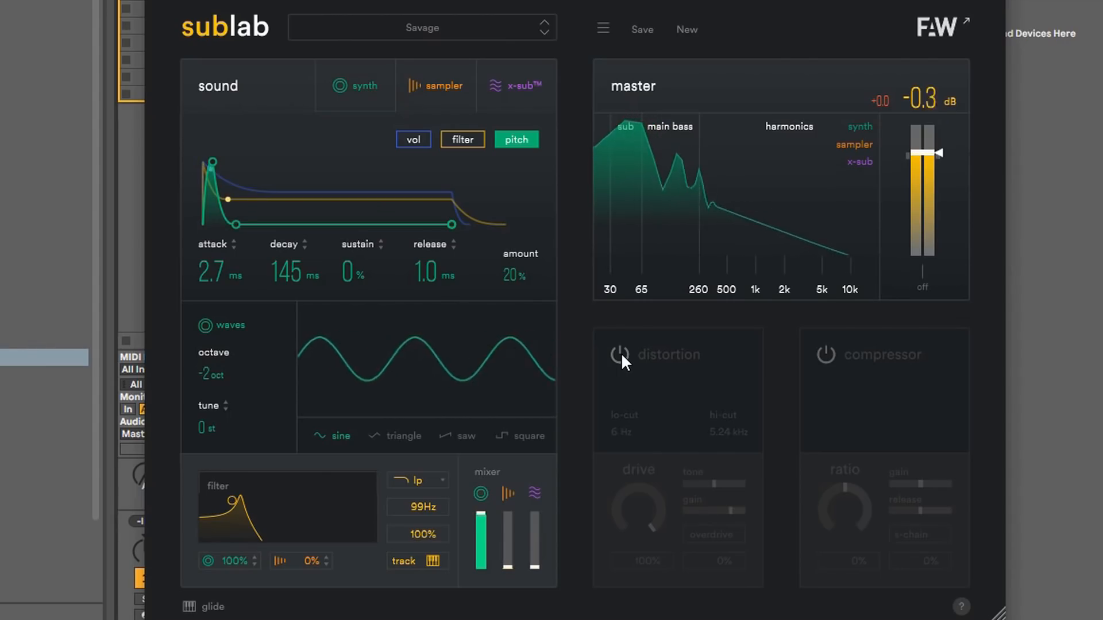
left_click(617, 354)
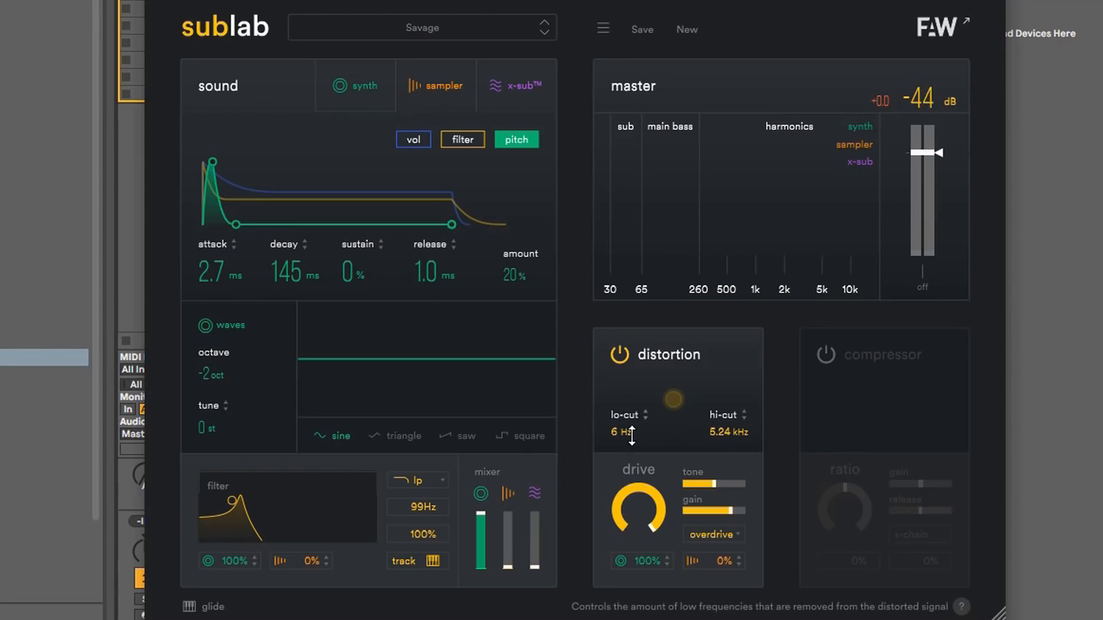
Set the distortion lo-cut to 17 Hz and hi-cut to about 9.59 kHz
left_click_drag(627, 436, 633, 439)
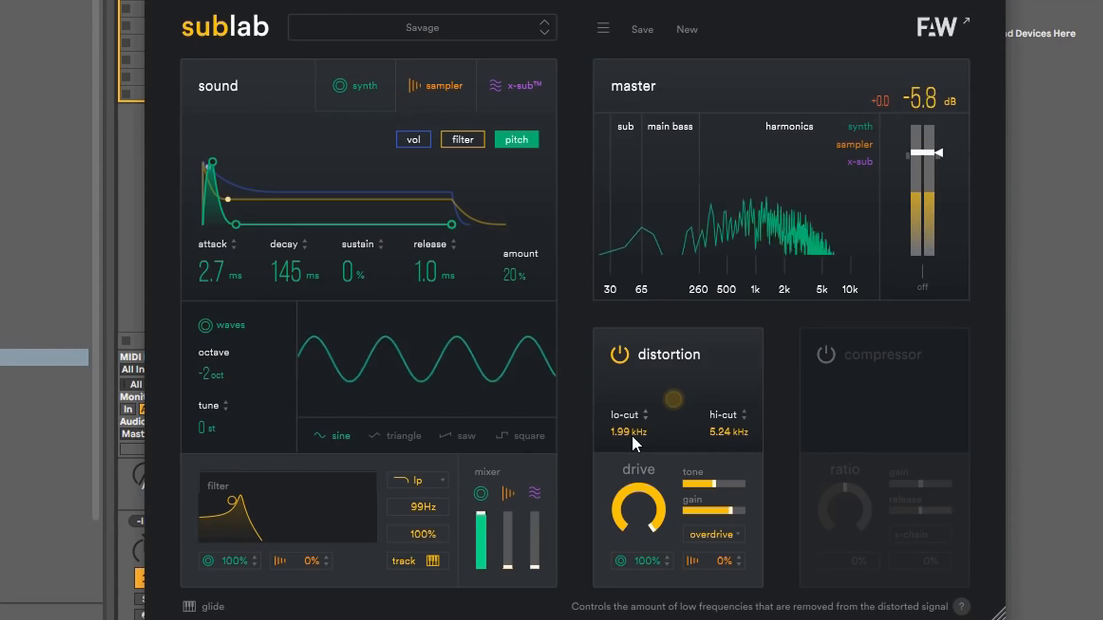
left_click_drag(627, 431, 627, 394)
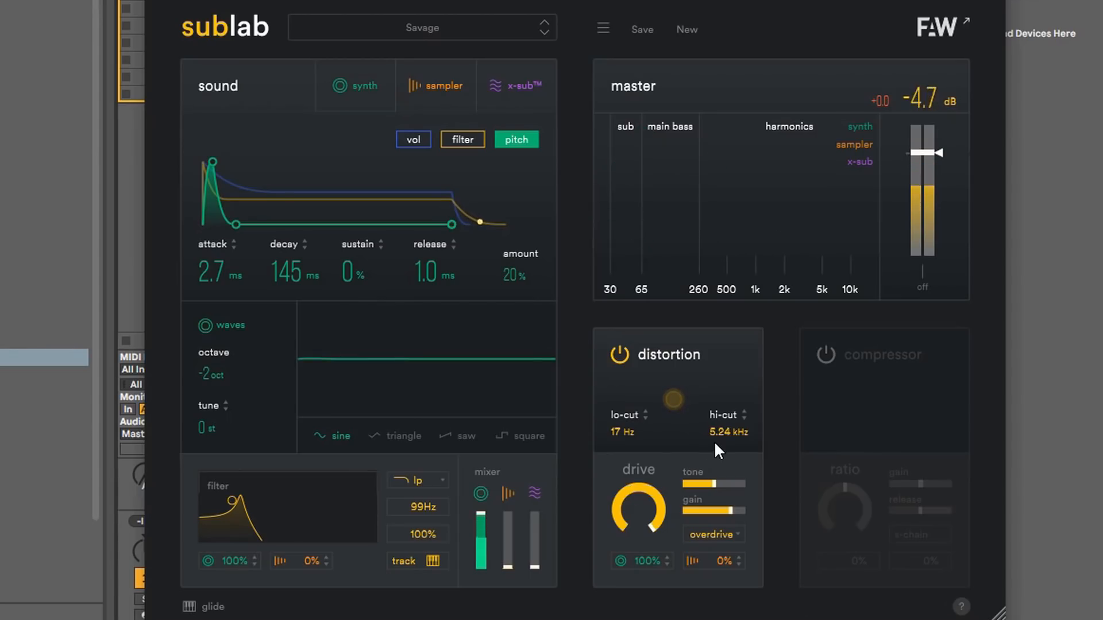
left_click_drag(728, 432, 742, 401)
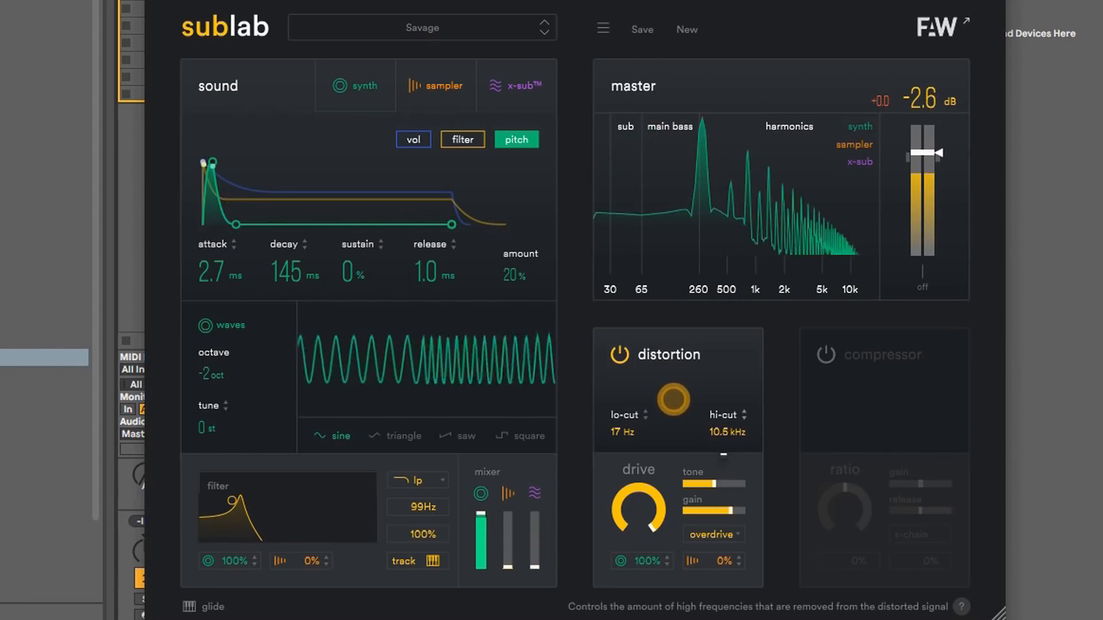
left_click_drag(672, 400, 658, 407)
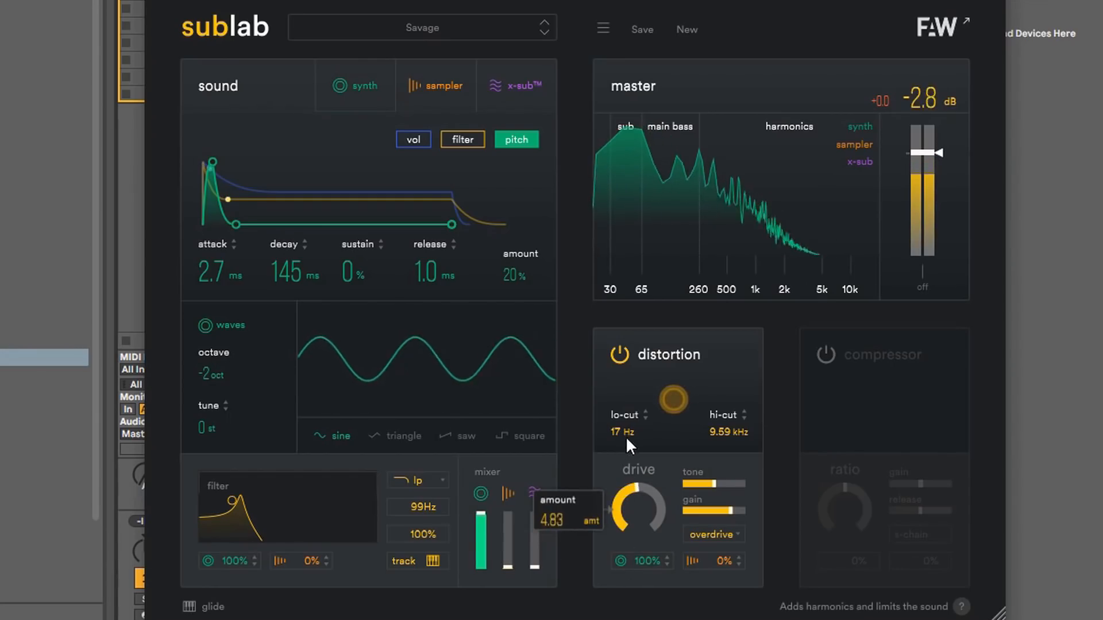
Raise the distortion drive and push its gain up to full
left_click_drag(633, 506, 639, 485)
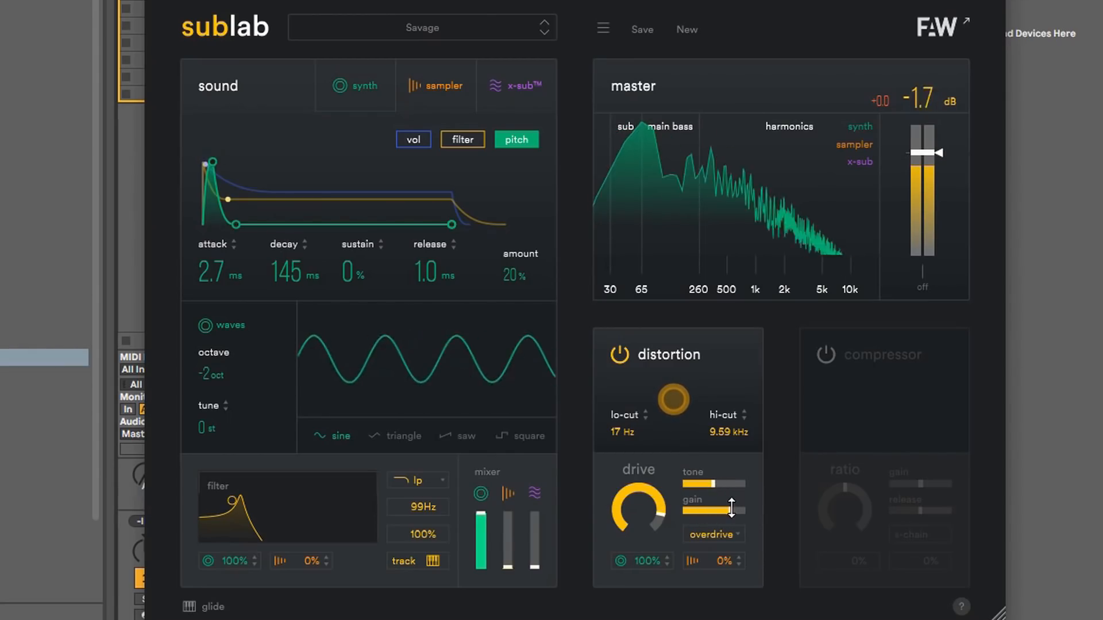
left_click_drag(730, 509, 719, 512)
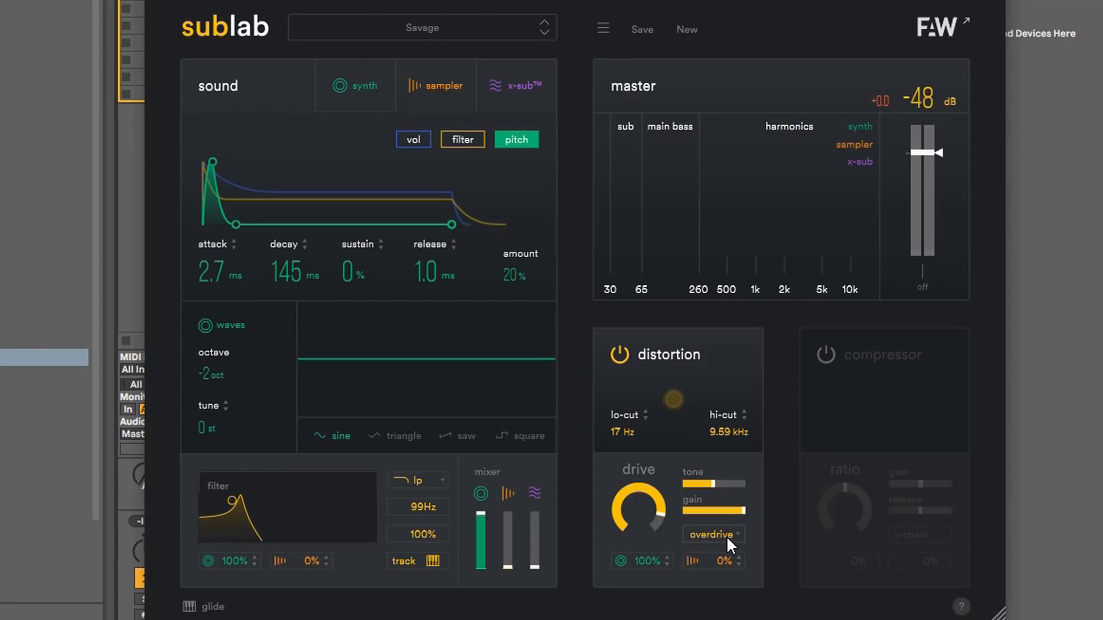
Audition tube, darkdrive and grunge distortion types, finally selecting overdrive
left_click(711, 535)
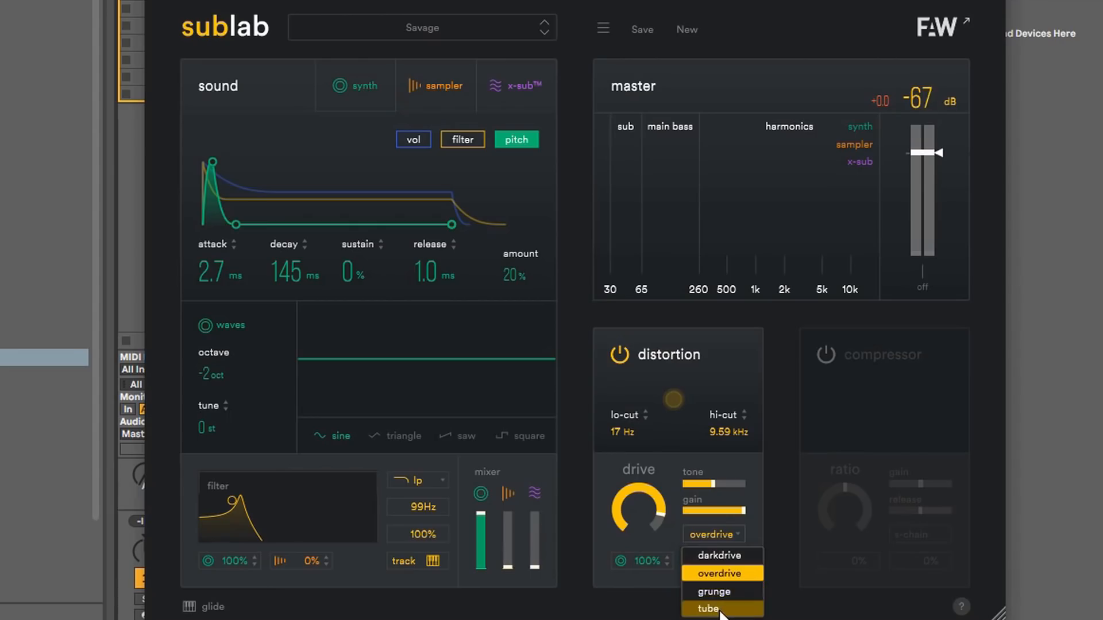
left_click(707, 608)
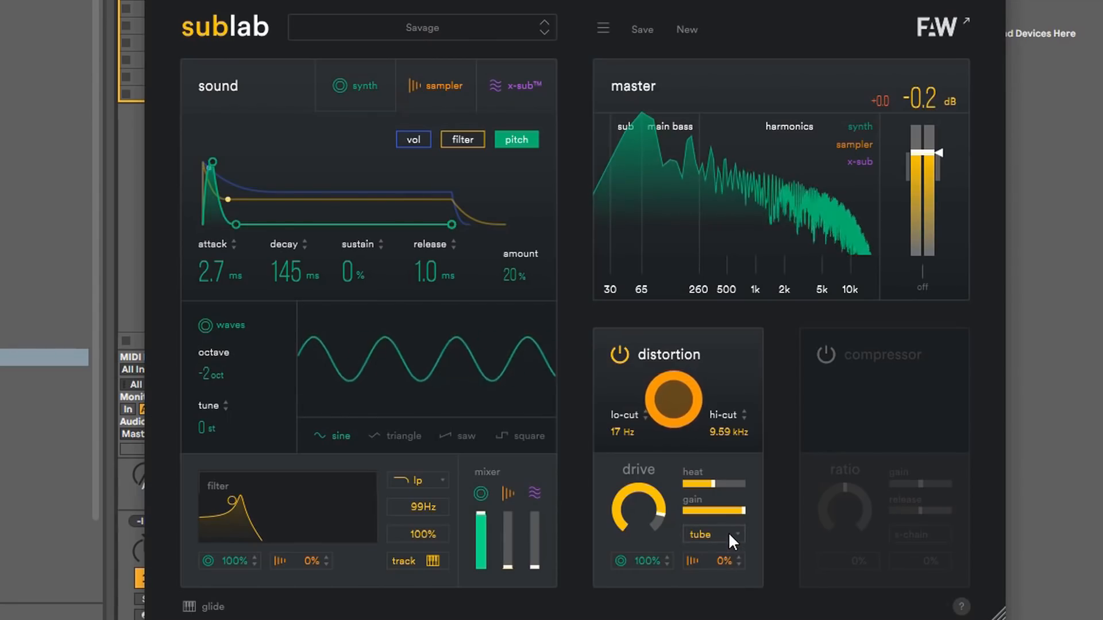
left_click(711, 534)
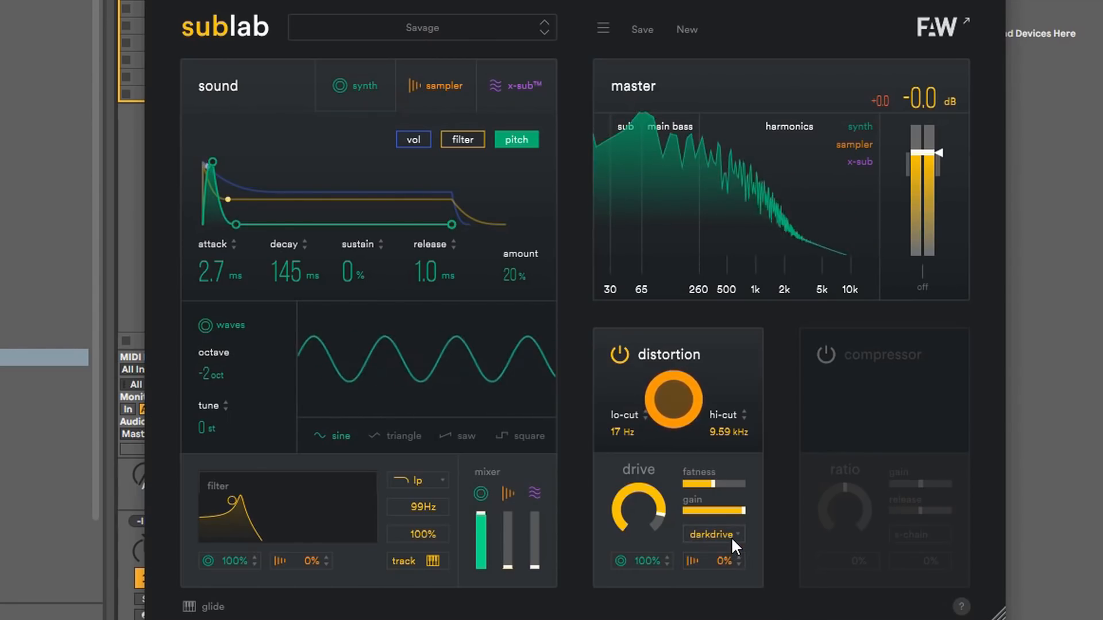
left_click(711, 534)
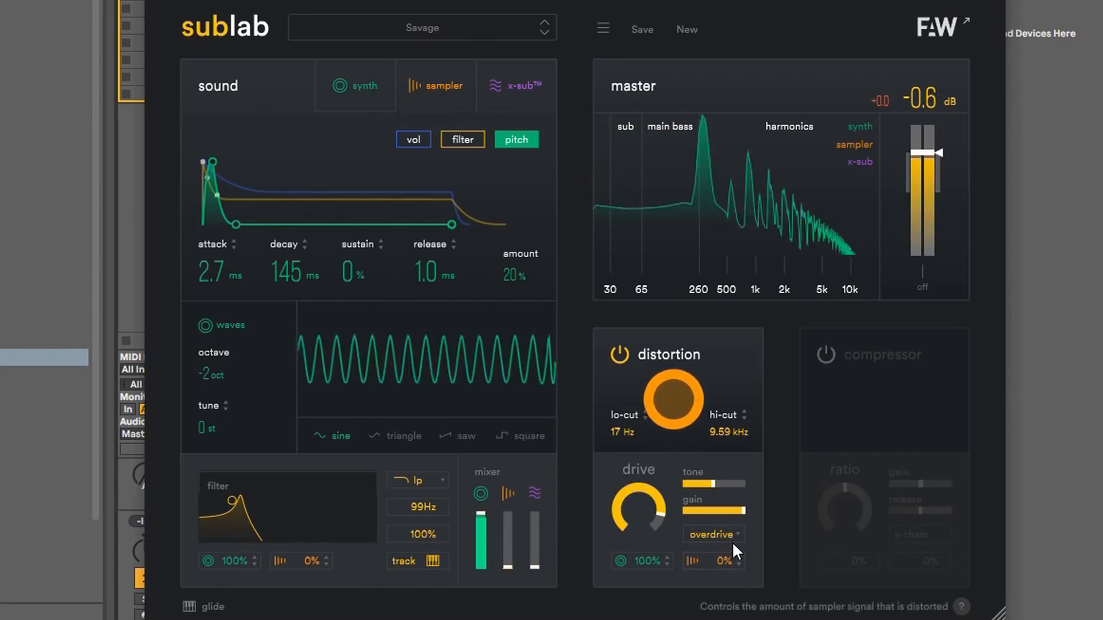
left_click(711, 534)
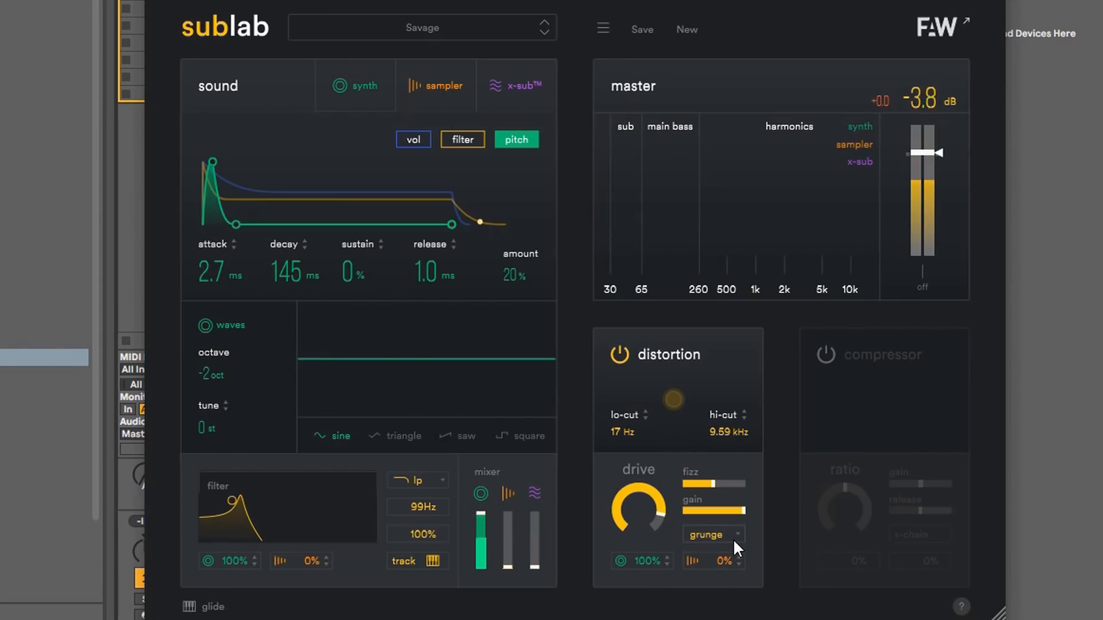
left_click(711, 535)
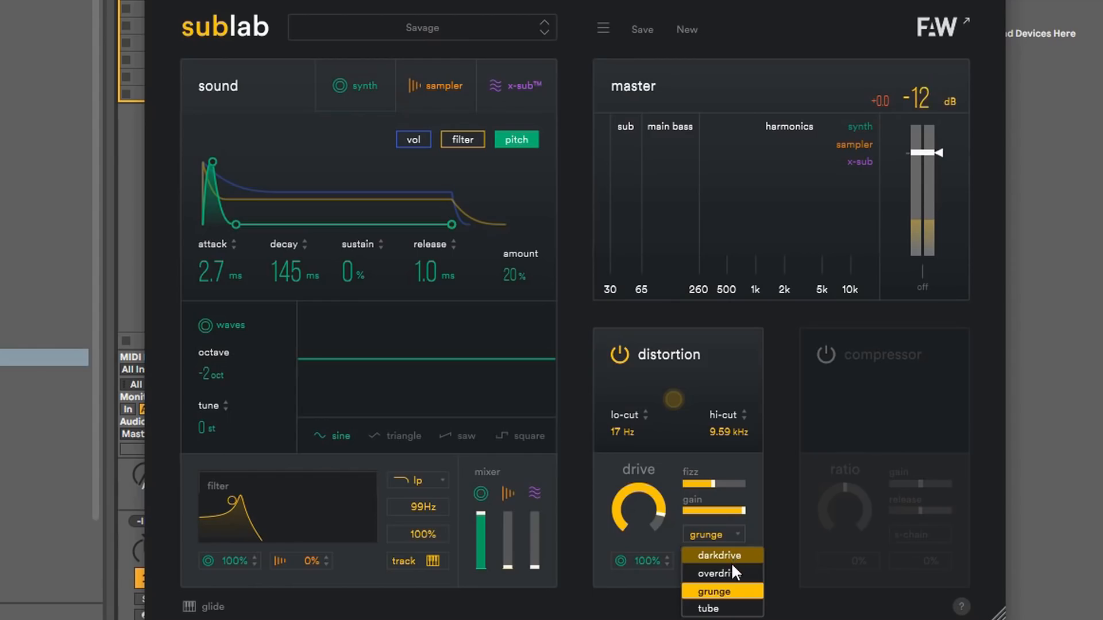
left_click(711, 573)
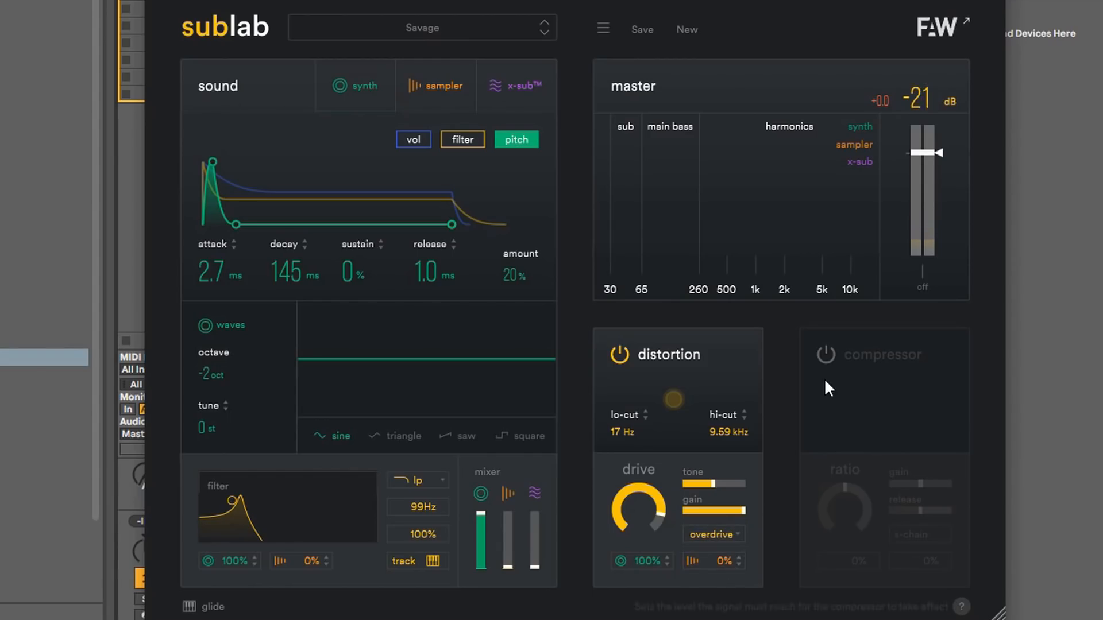
Switch on SubLab's compressor, then sweep the threshold between -60 and 6 dB before settling at -28 dB
left_click(828, 356)
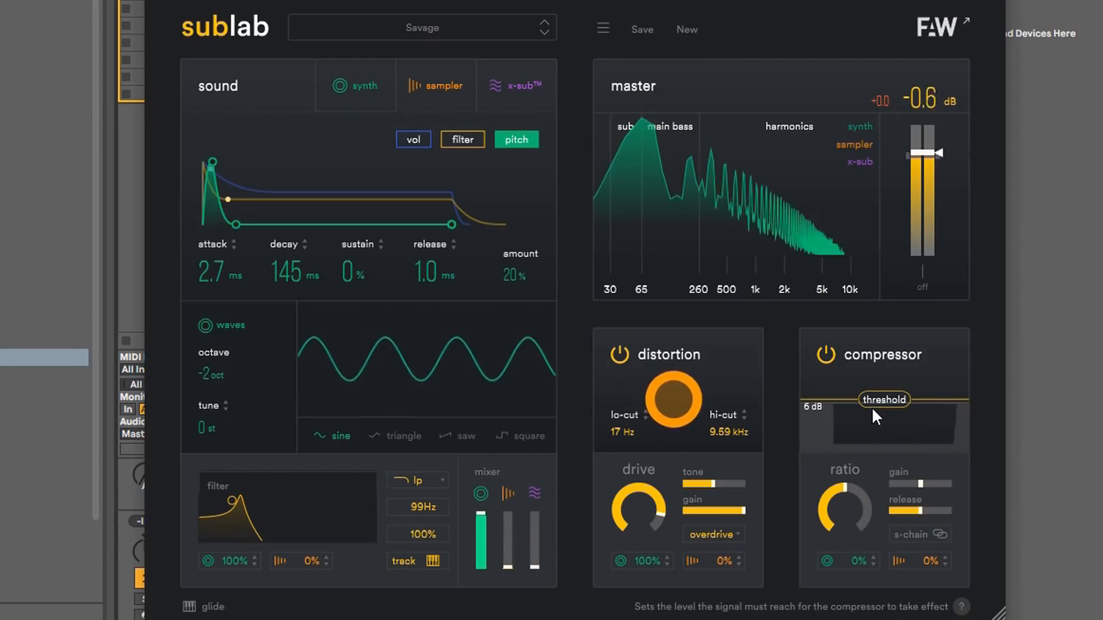
left_click_drag(884, 415, 884, 458)
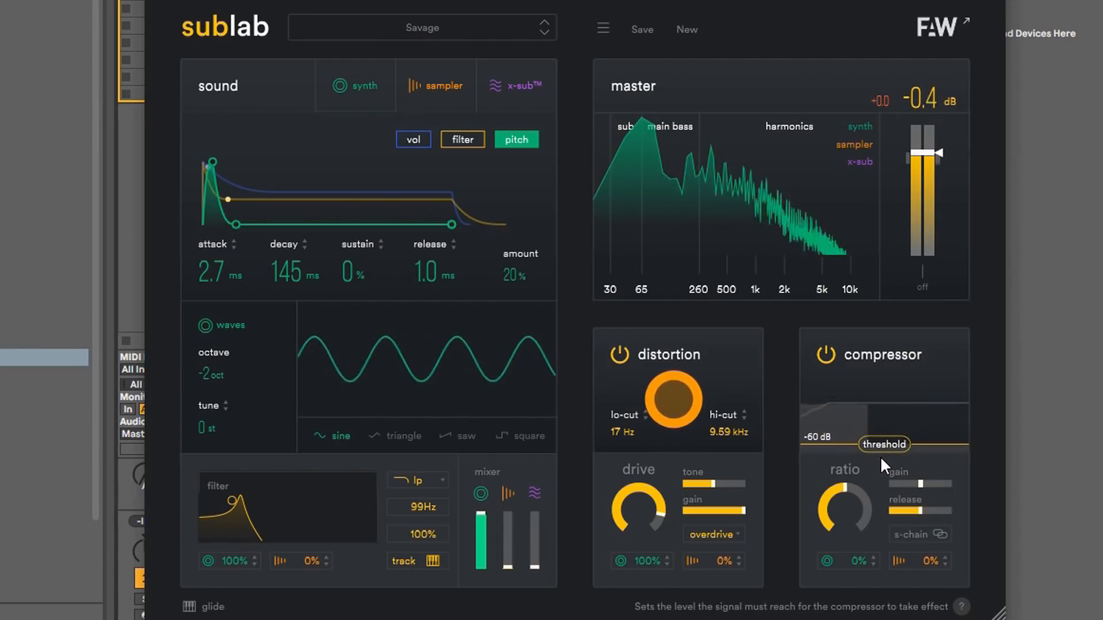
left_click_drag(884, 444, 884, 400)
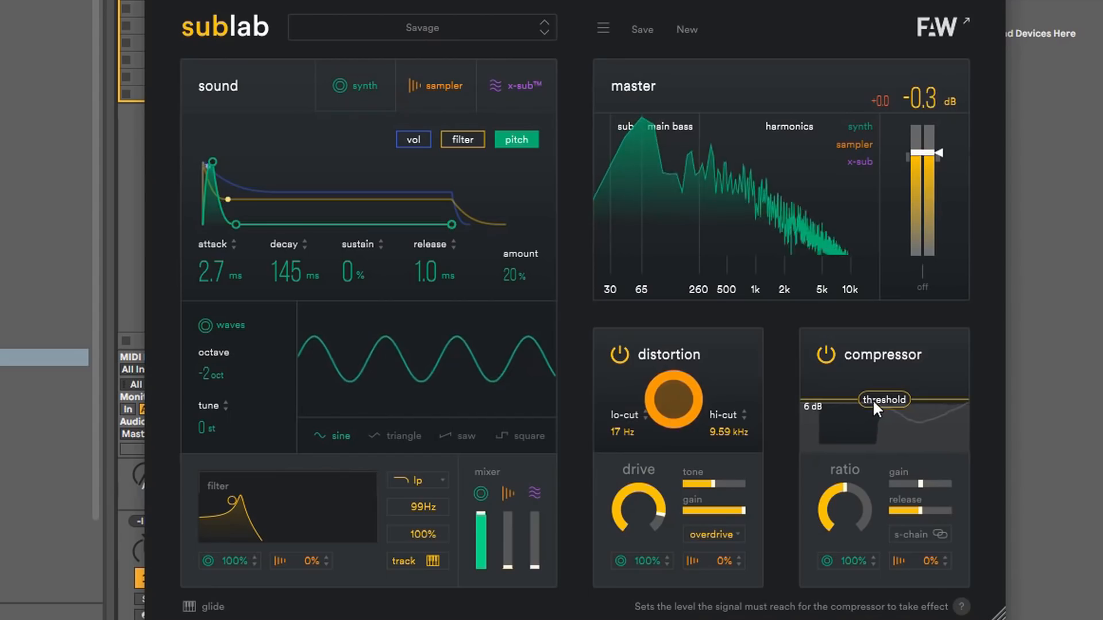
left_click_drag(883, 399, 883, 429)
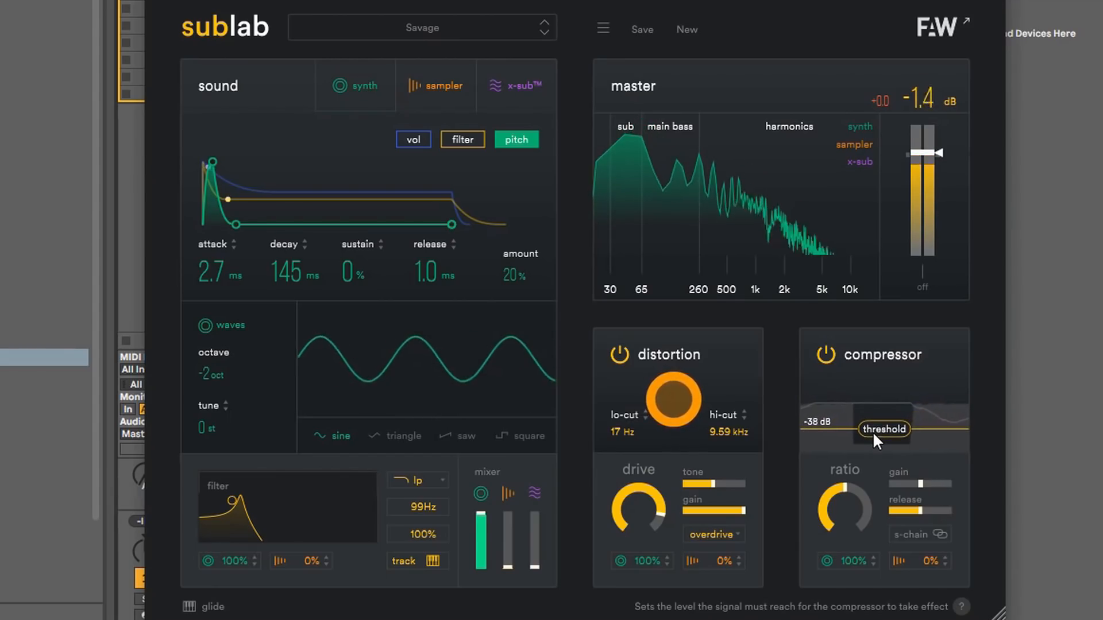
left_click_drag(883, 429, 883, 408)
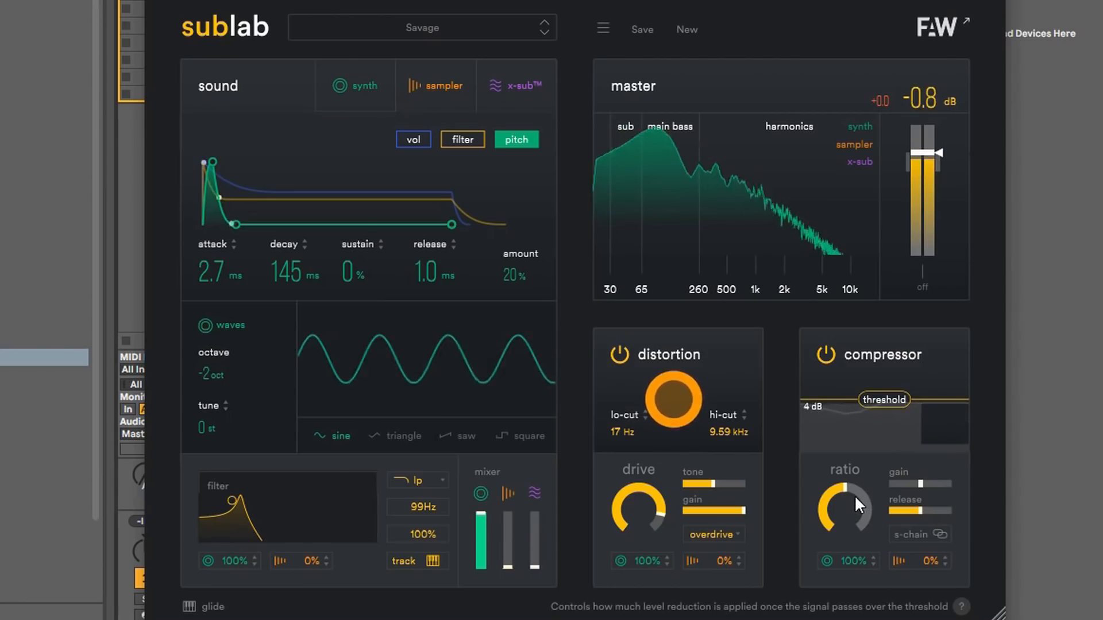
left_click_drag(844, 507, 851, 493)
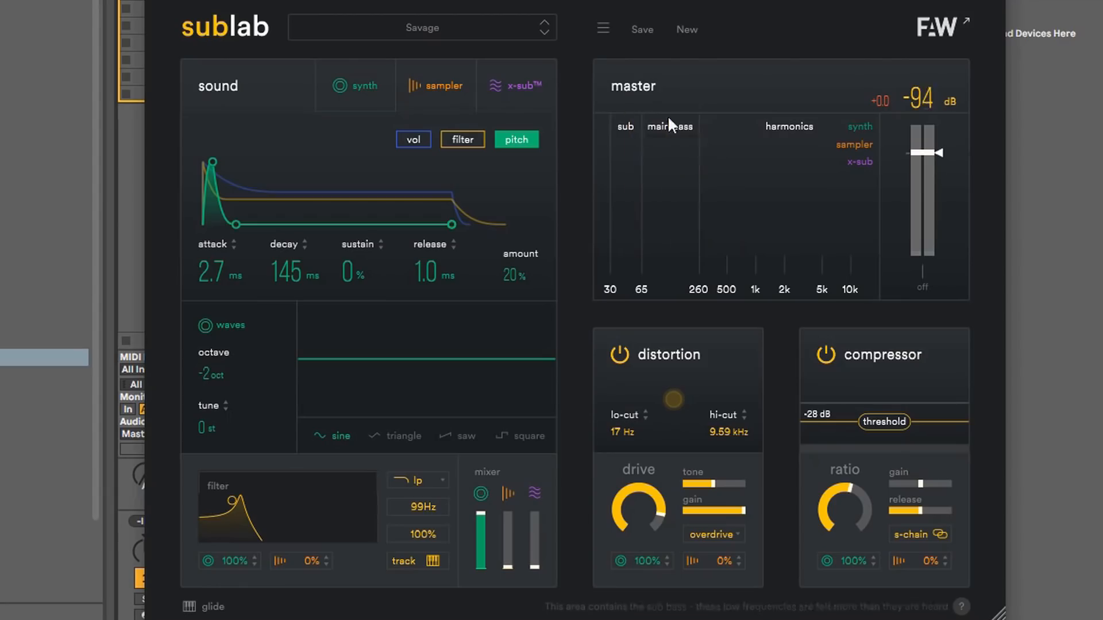
left_click(916, 98)
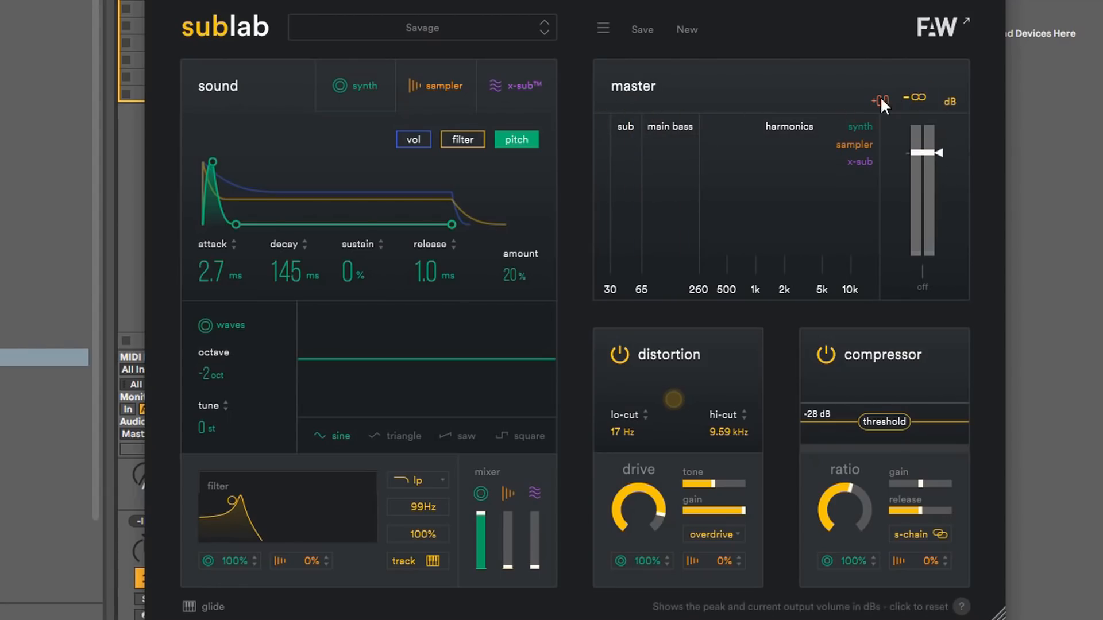
mouse_move(647, 232)
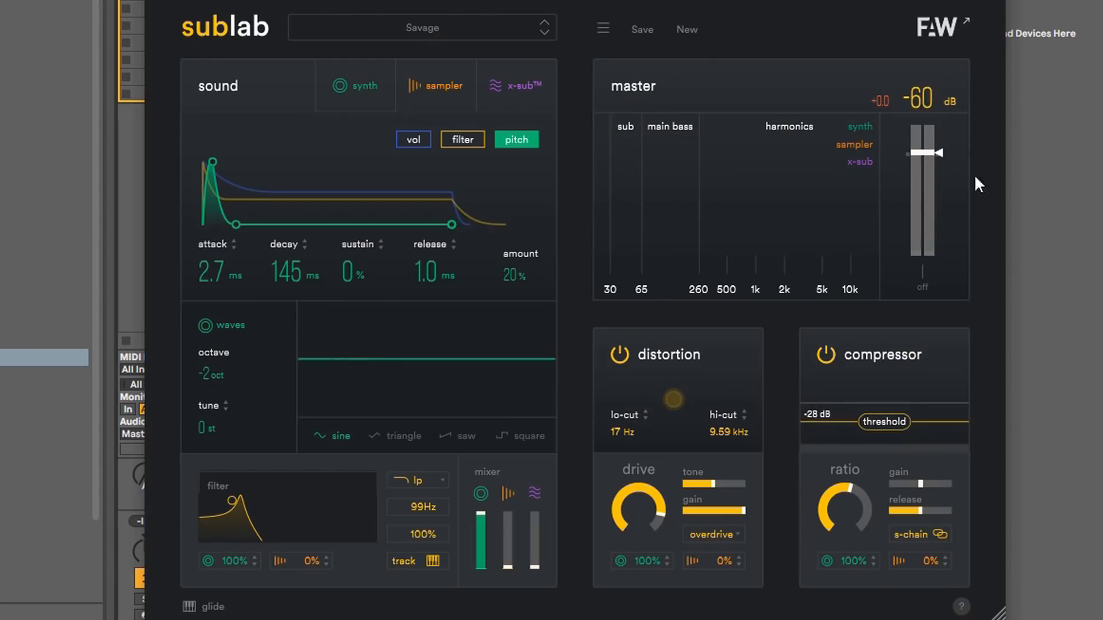
left_click_drag(924, 154, 925, 156)
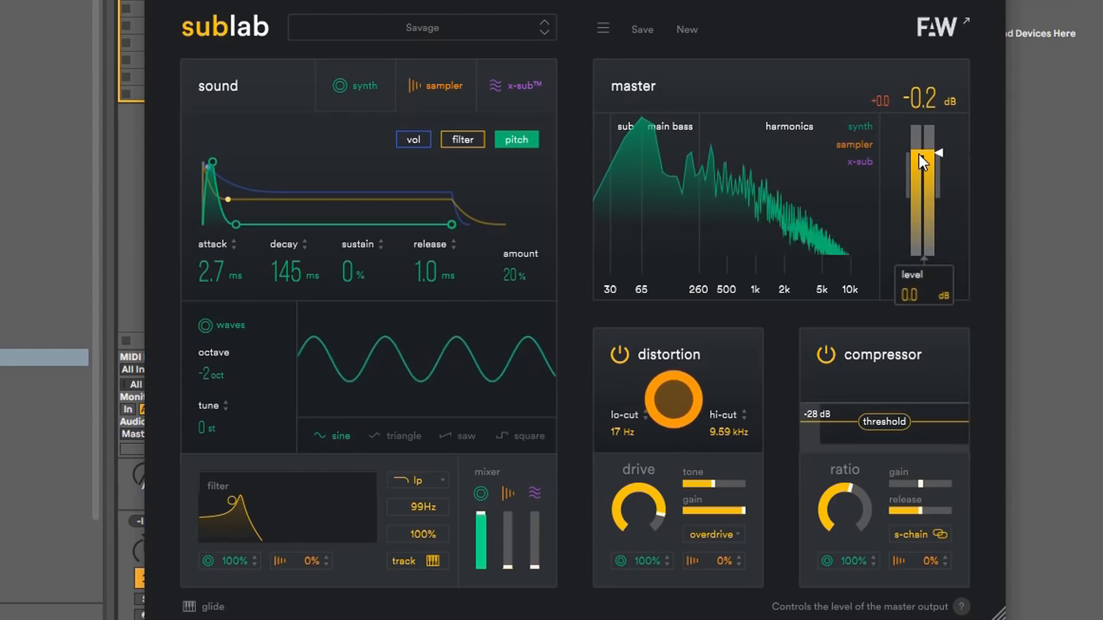
left_click_drag(923, 158, 923, 186)
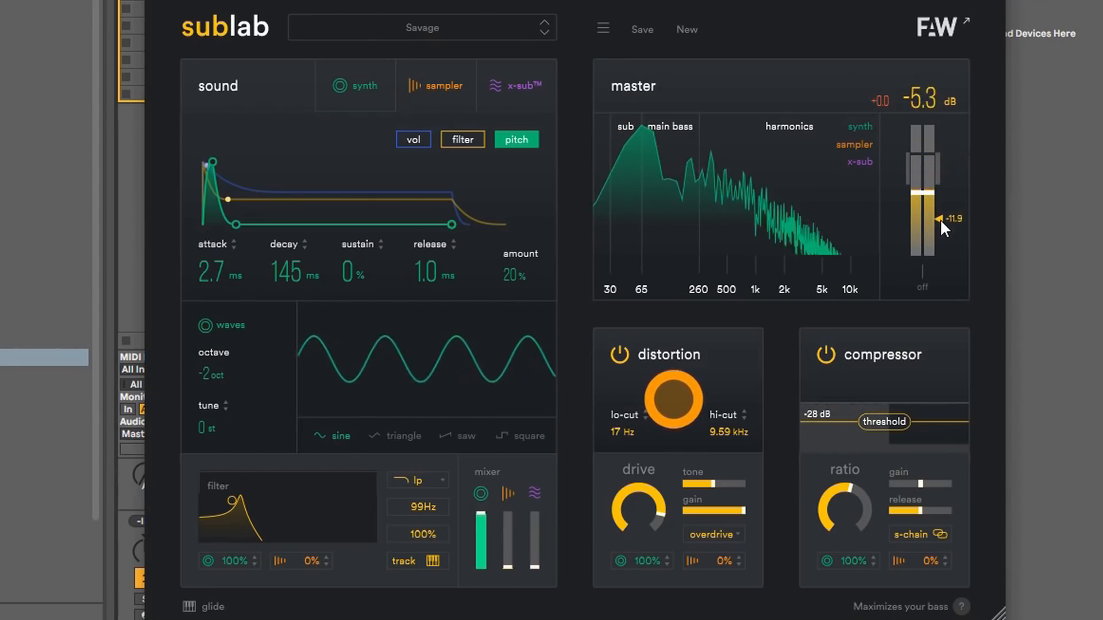
left_click_drag(941, 219, 940, 177)
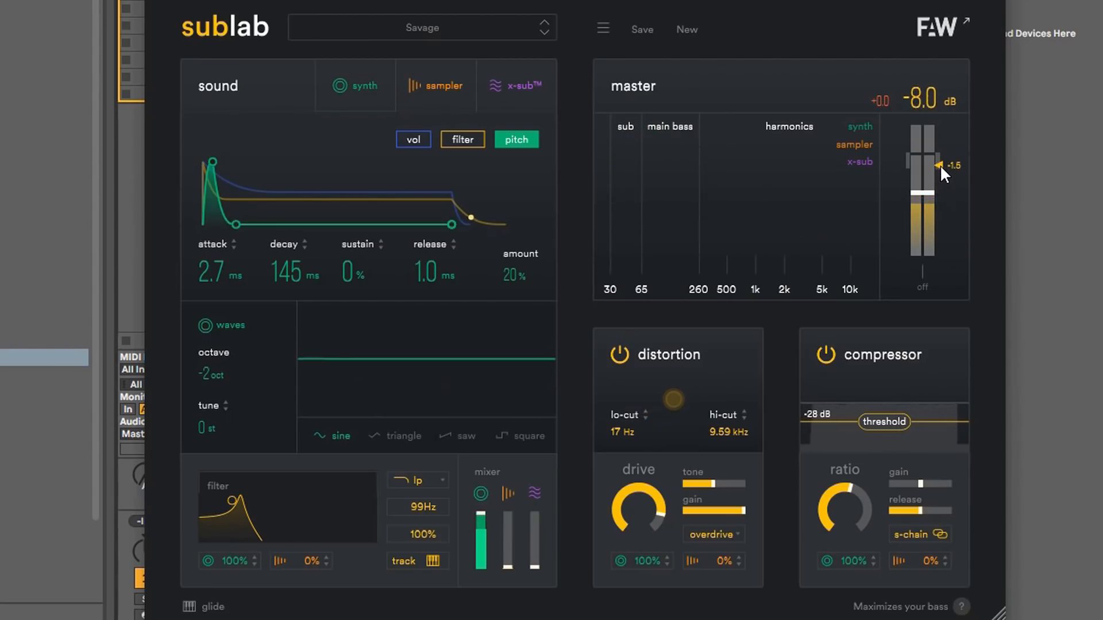
left_click_drag(939, 165, 928, 154)
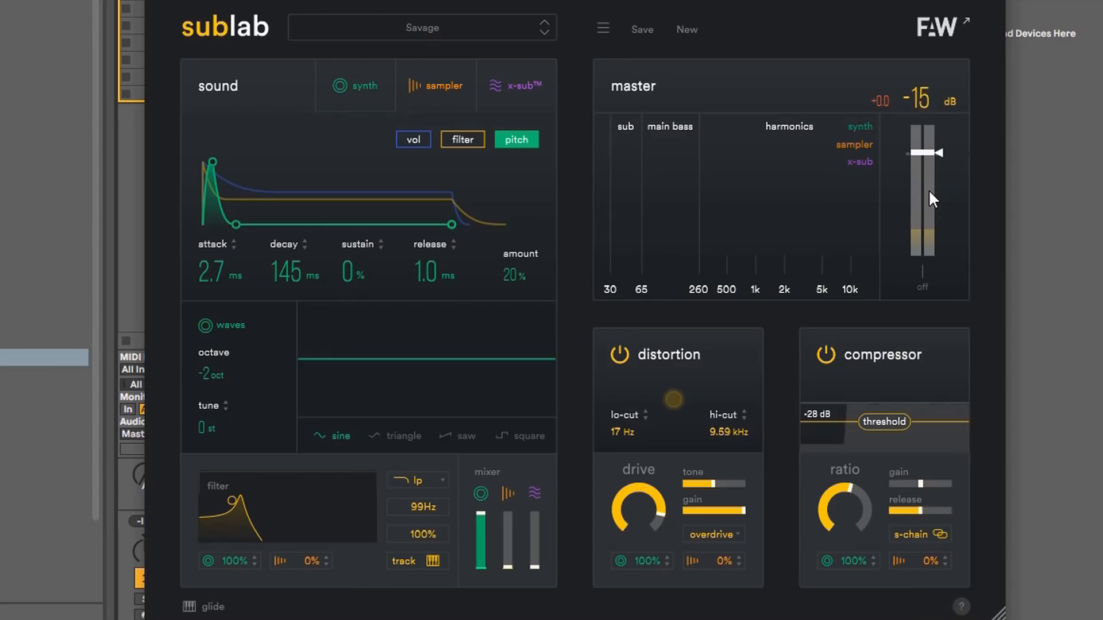
left_click_drag(927, 153, 935, 153)
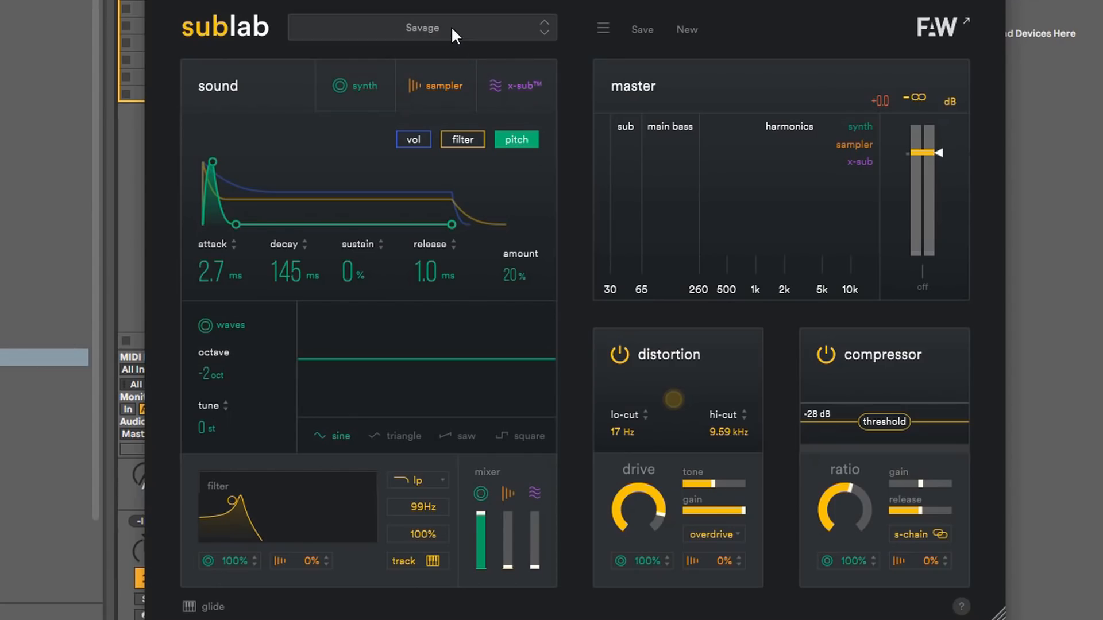
Browse the Crushed preset pack and step past Savage to the Singularity preset
left_click(422, 27)
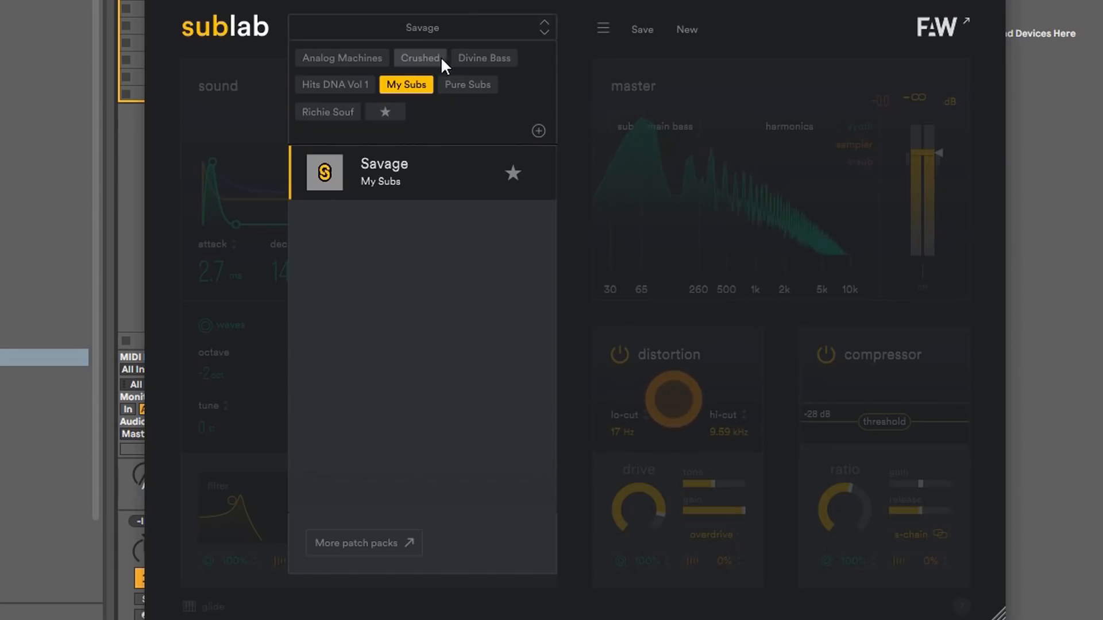
left_click(341, 57)
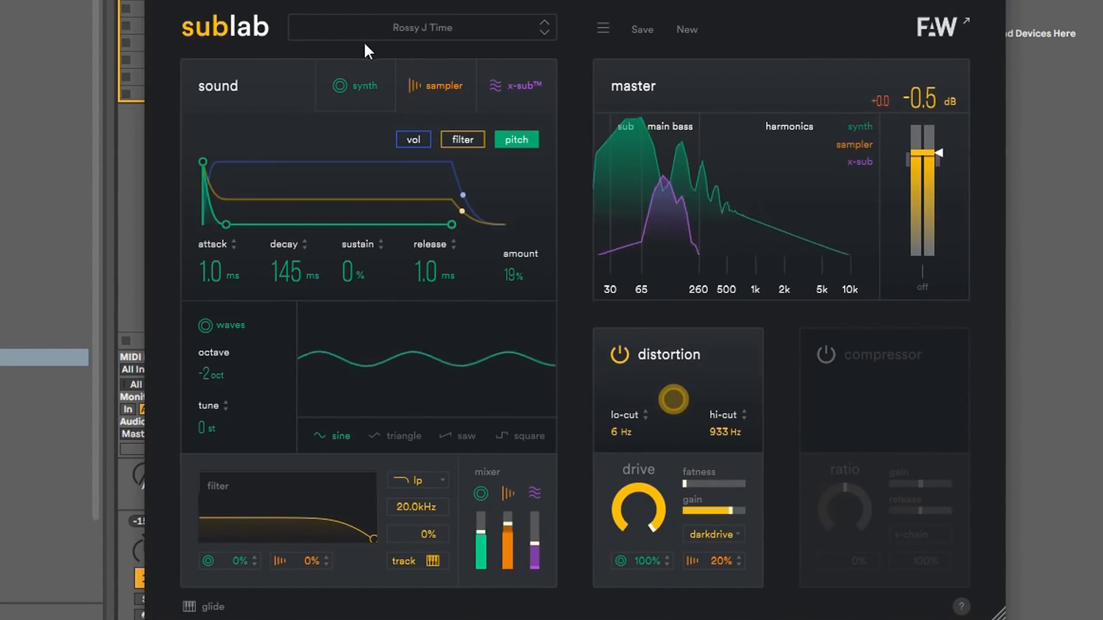
left_click(543, 23)
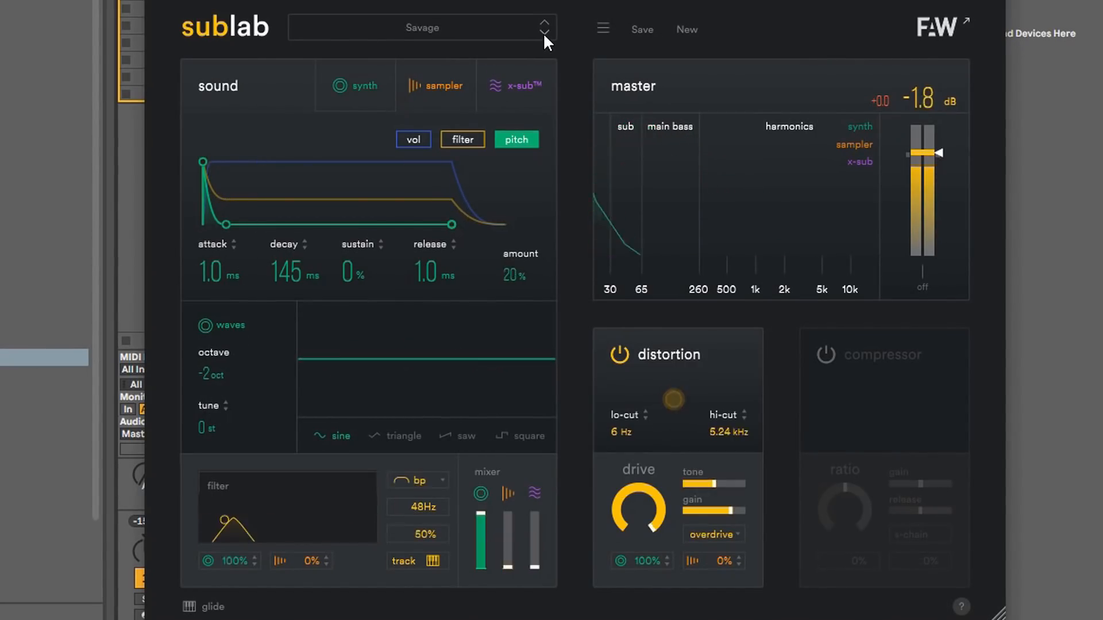
left_click(543, 23)
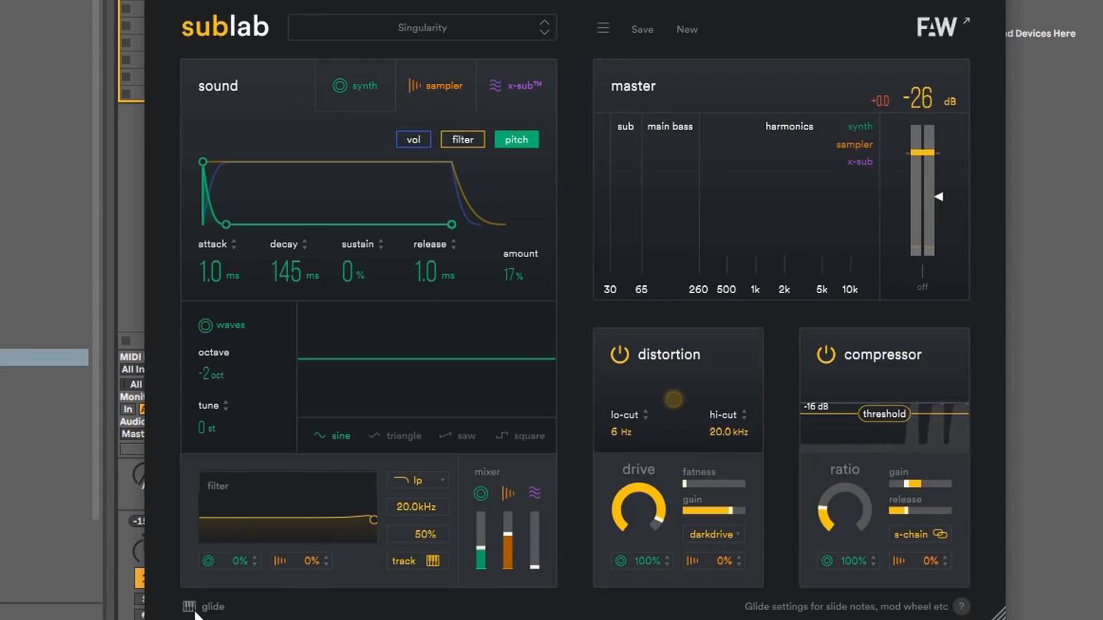
Show Singularity's glide settings (89% curve, 1/8, legato) and list the glide time options
left_click(205, 606)
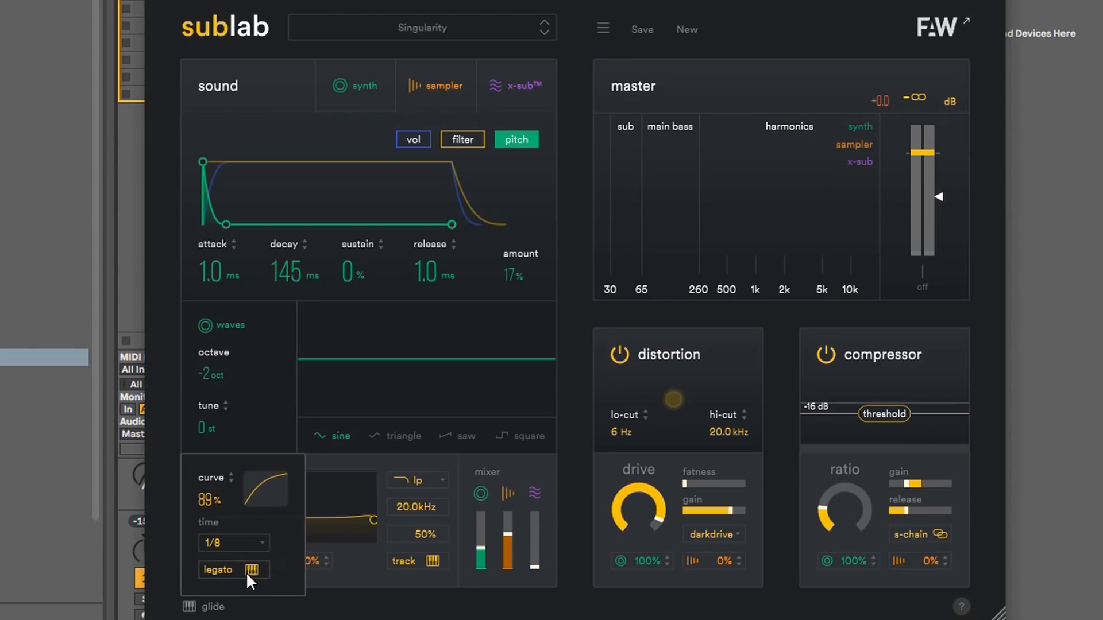
left_click(233, 543)
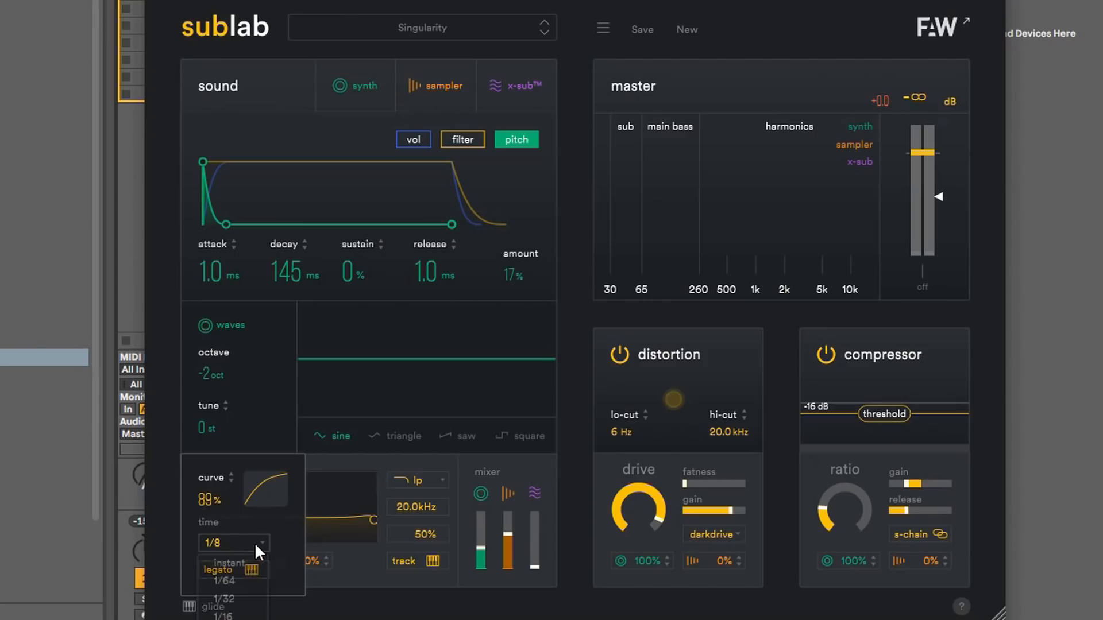
mouse_move(232, 562)
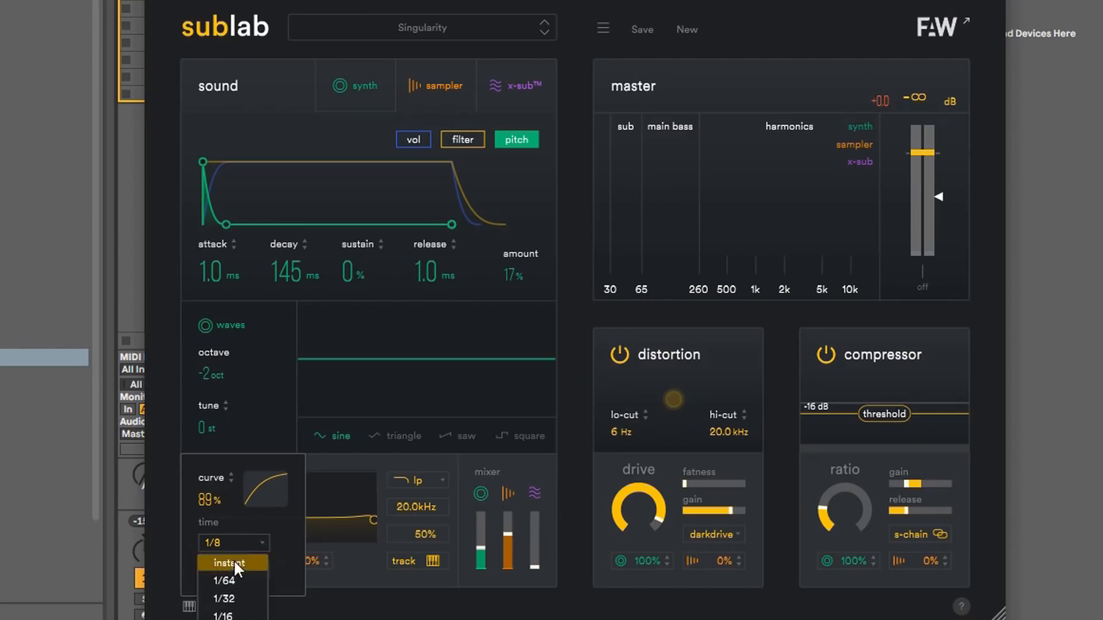